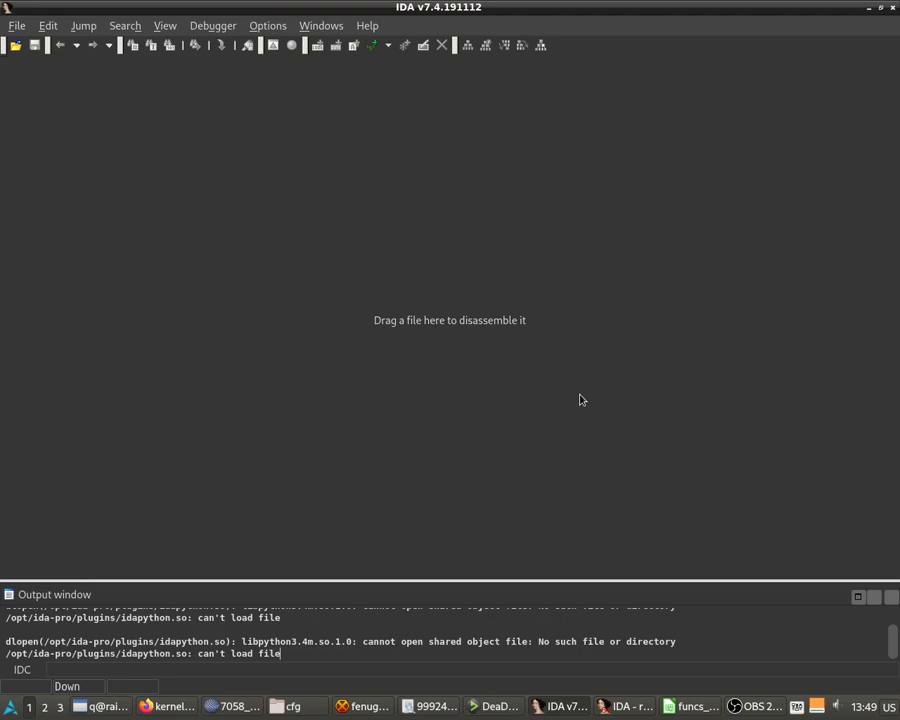
mouse_move(560, 424)
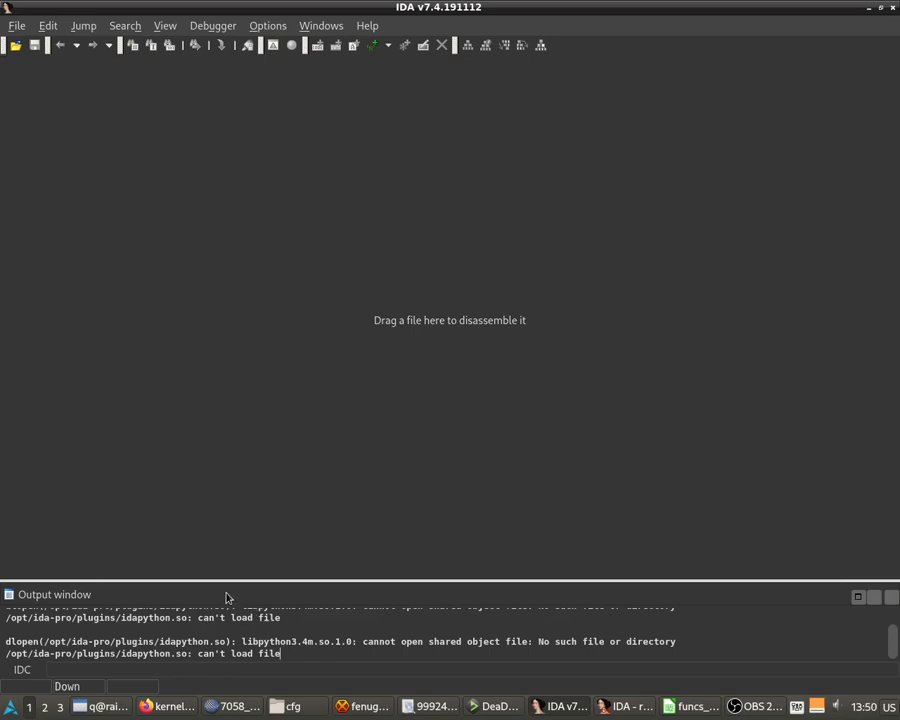
mouse_move(196, 480)
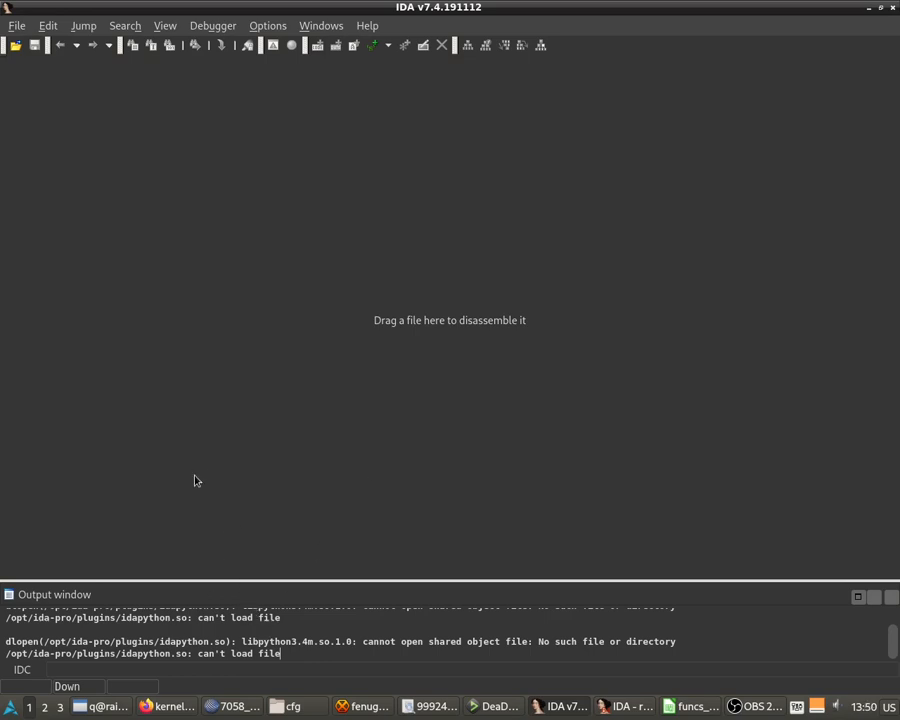
mouse_move(344, 408)
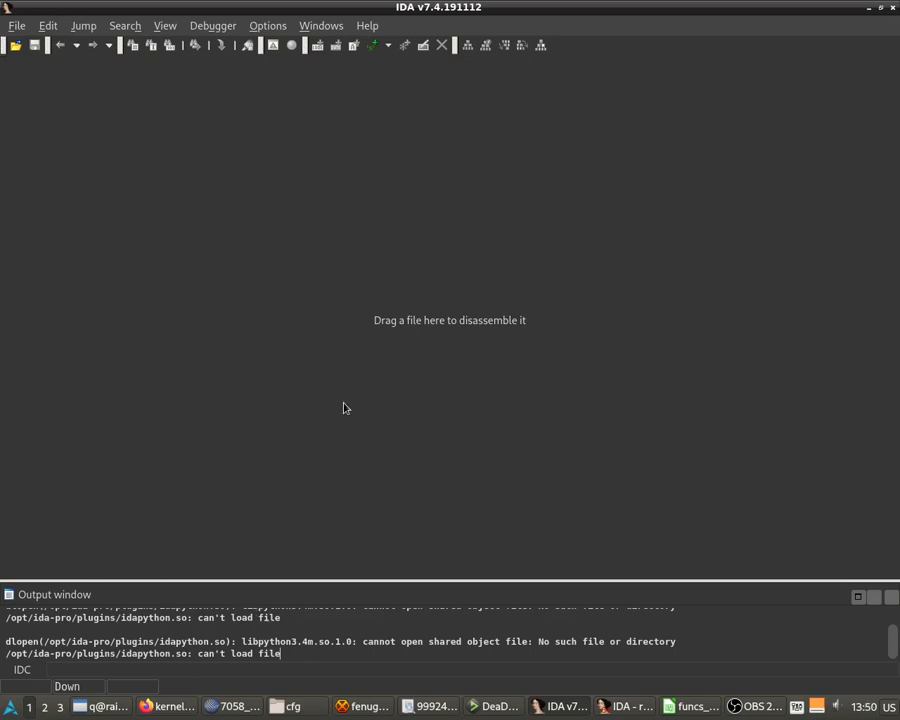
mouse_move(420, 132)
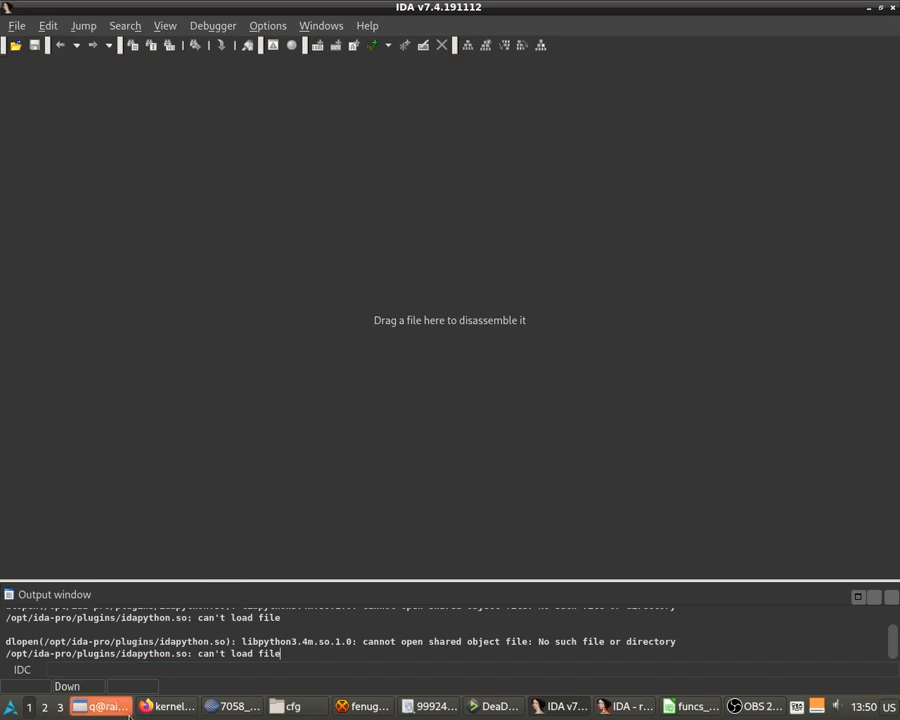
Clear the terminal and run nisrom on EG601/EG601.bin to print loader, ECU ID and vector details
left_click(104, 706)
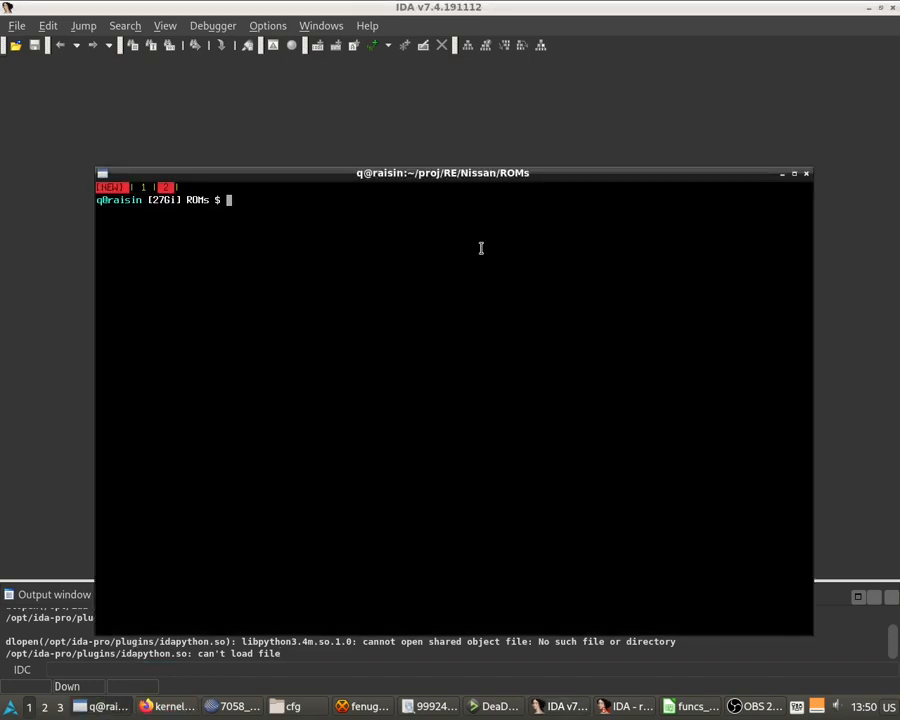
type("clear")
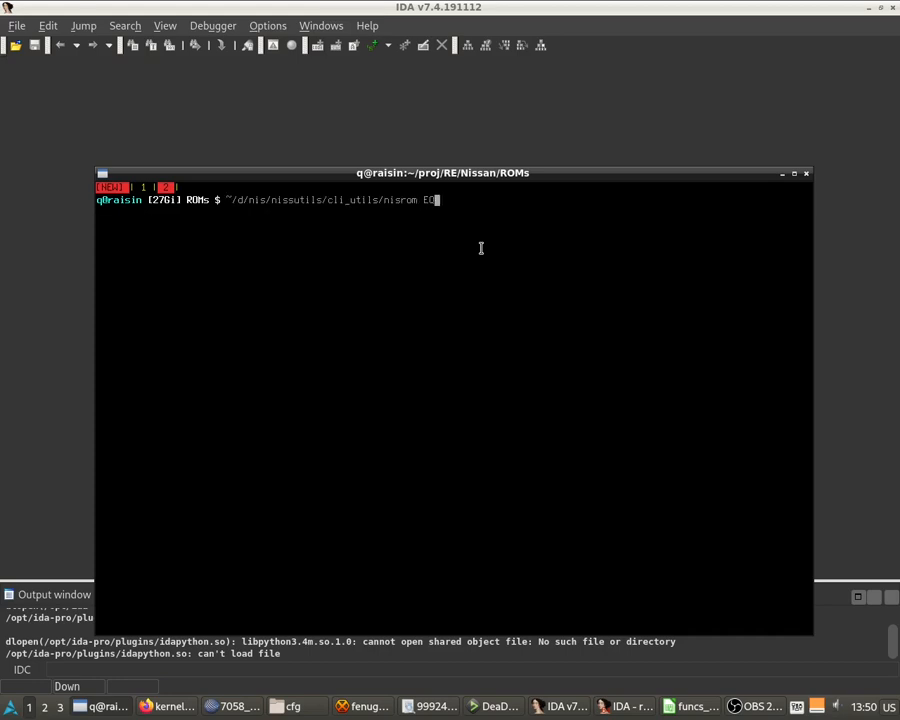
type("01/EQ601.bin")
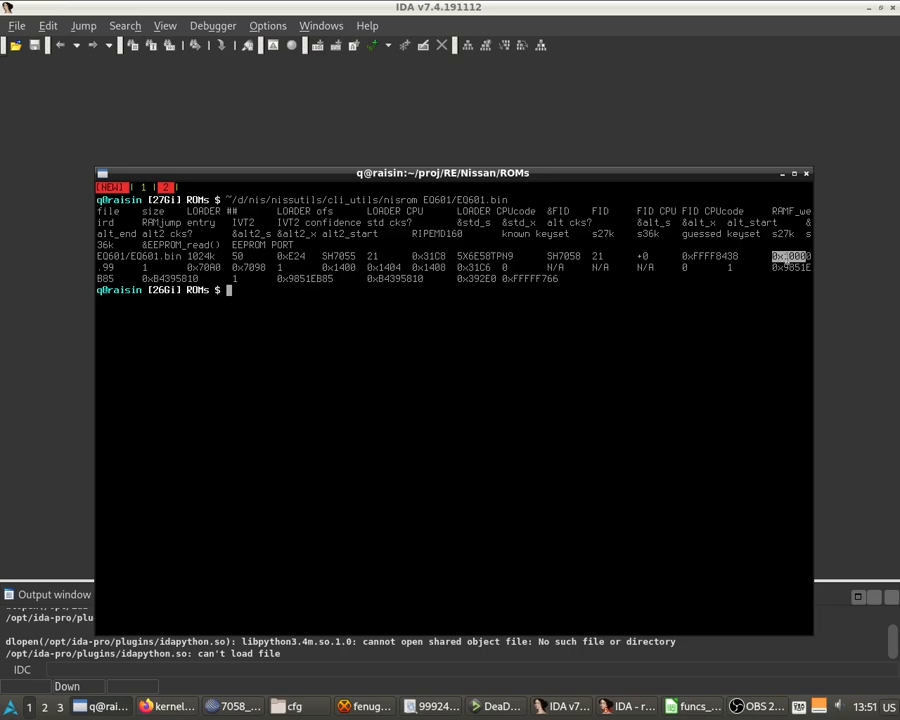
mouse_move(362, 310)
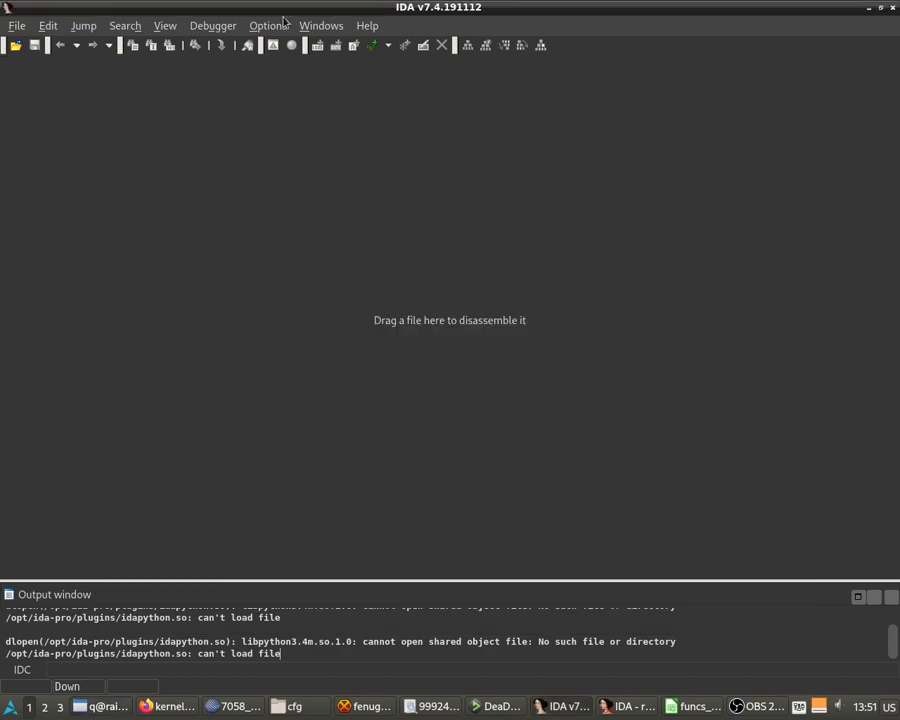
Load EG601.bin via File > Open with Renesas SH-4 (big endian) [SH4B] as processor type
left_click(16, 24)
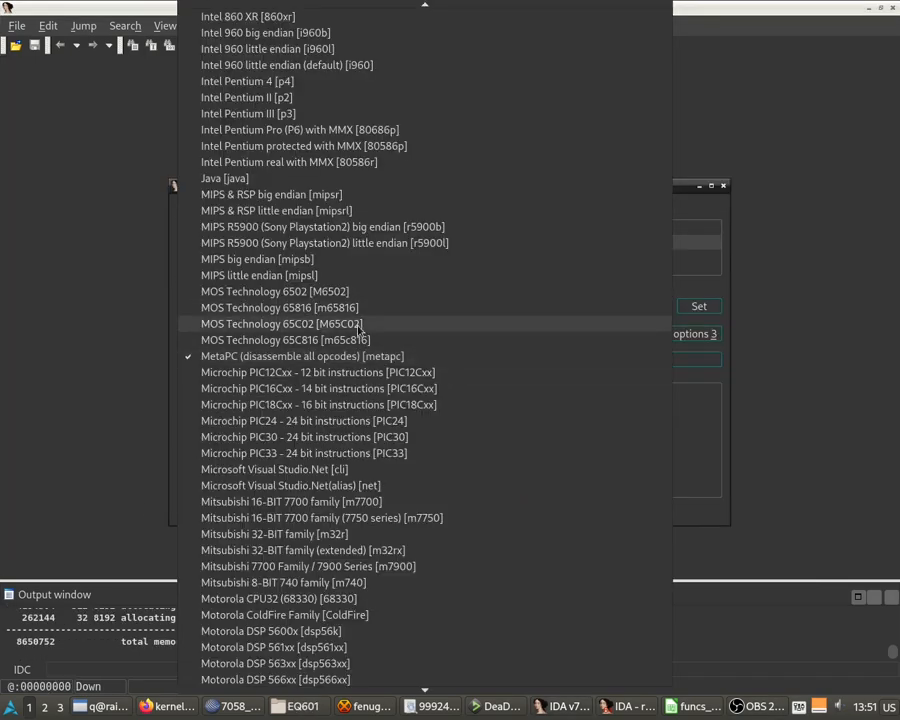
scroll("down", 3)
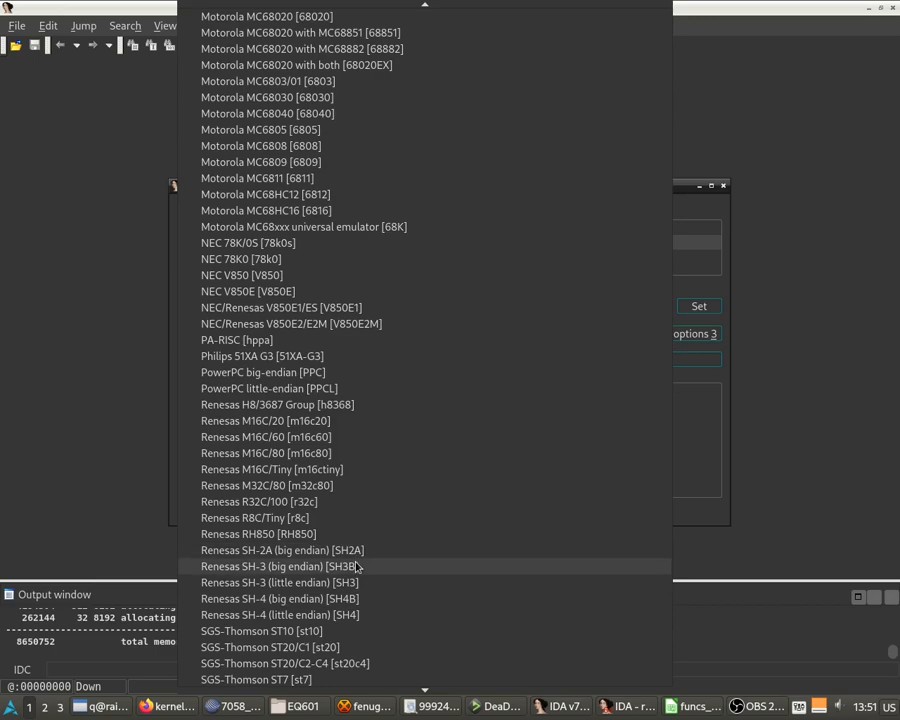
left_click(280, 582)
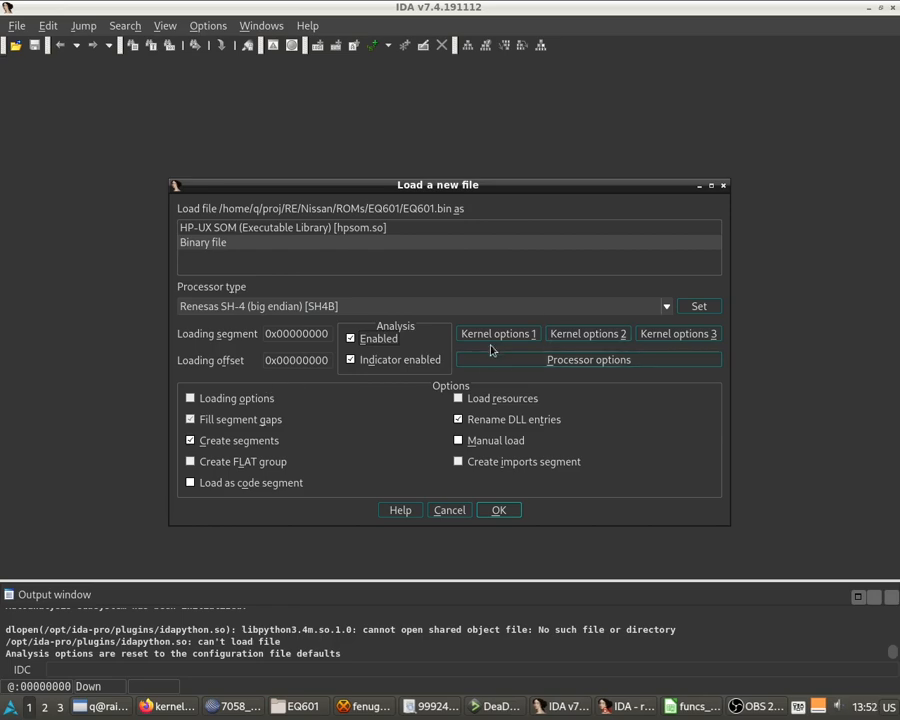
Review Kernel options 1 and 3 unchanged, then bring up the SuperH processor options
left_click(496, 332)
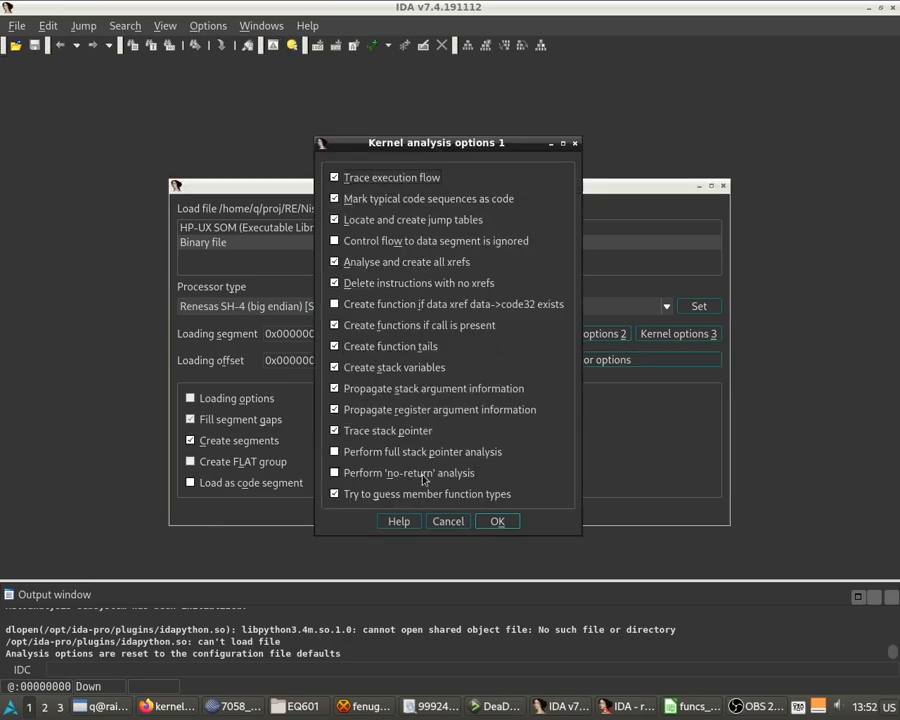
left_click(496, 520)
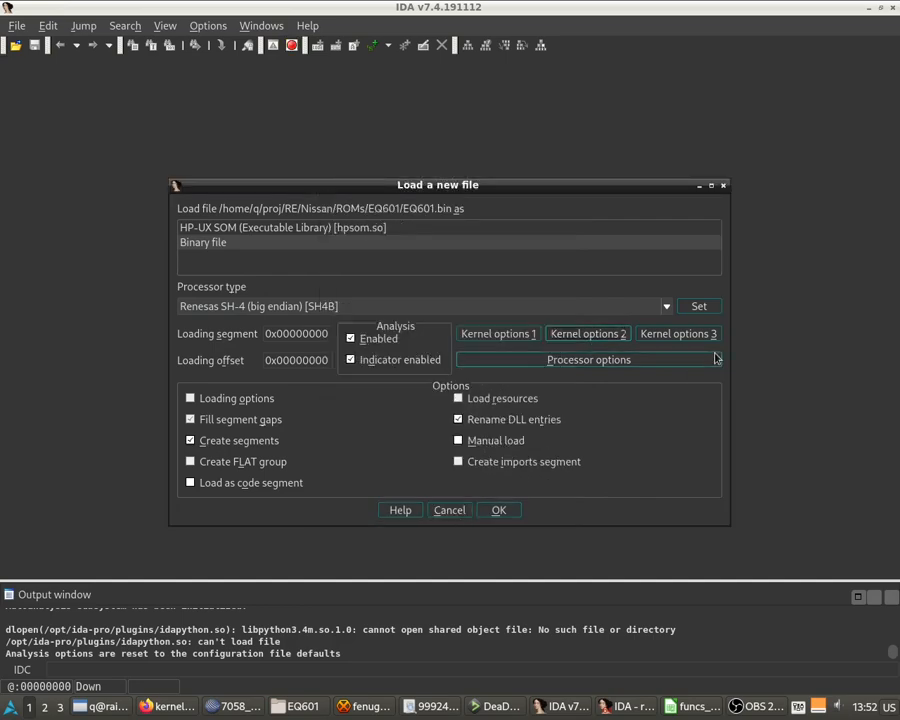
left_click(676, 332)
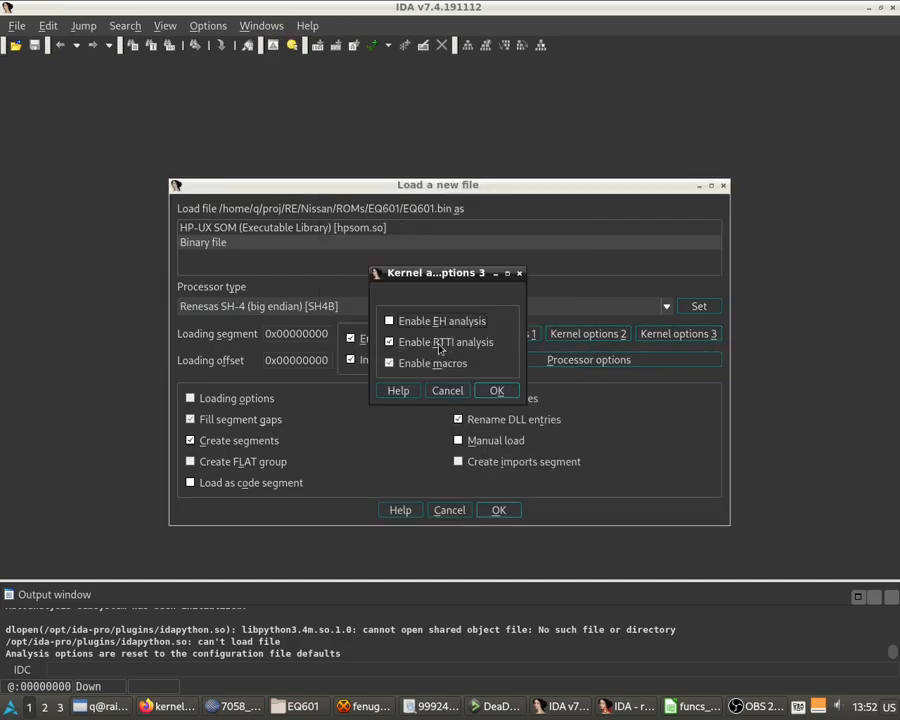
left_click(496, 390)
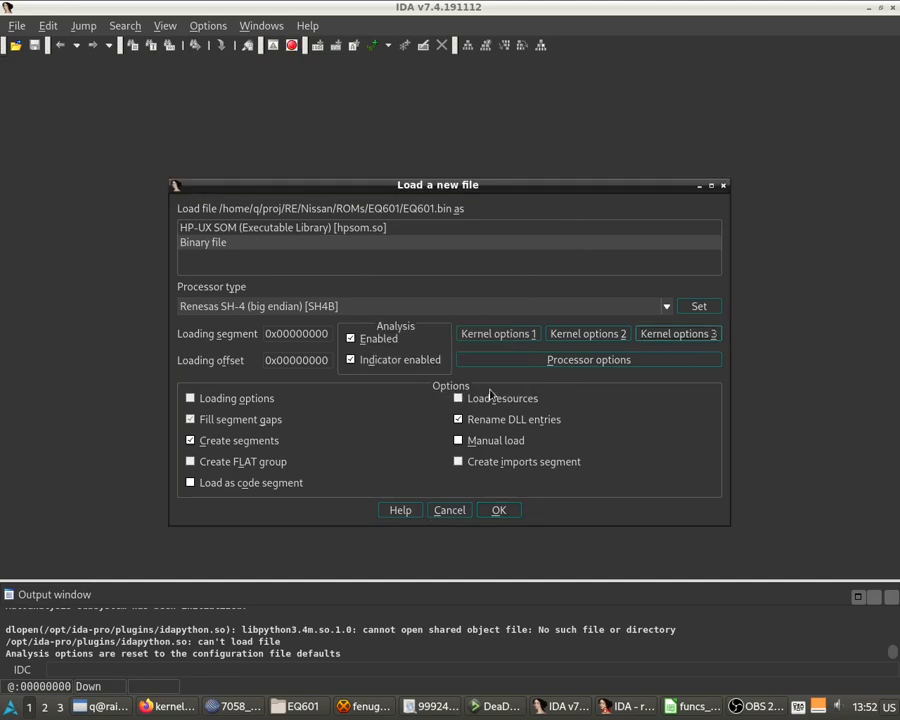
left_click(588, 360)
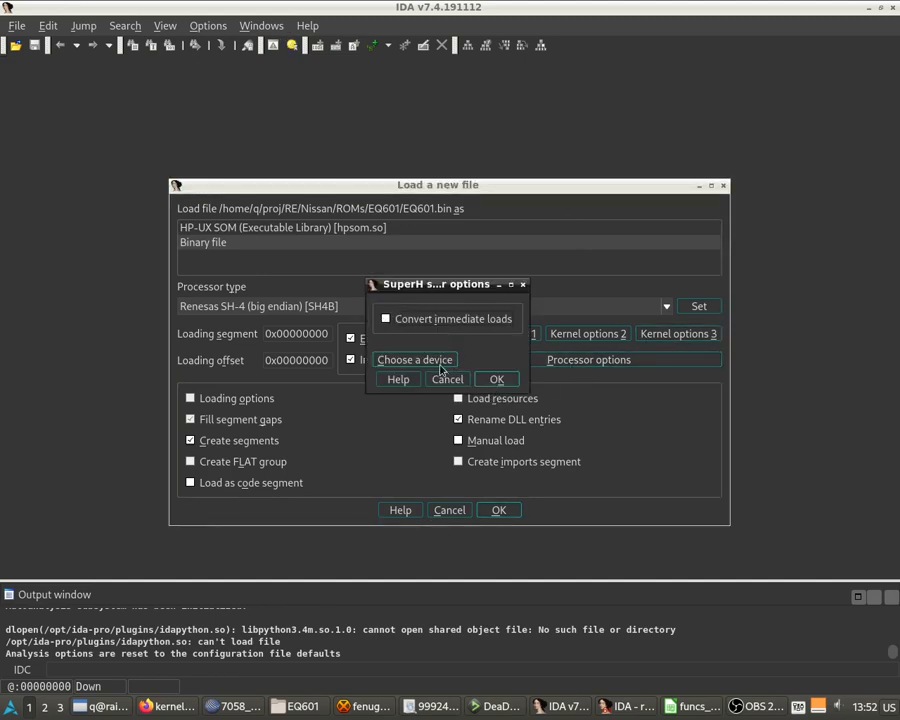
Bring up the SH device-name list with RAM and ROM sizes via 'Choose a device'
left_click(414, 360)
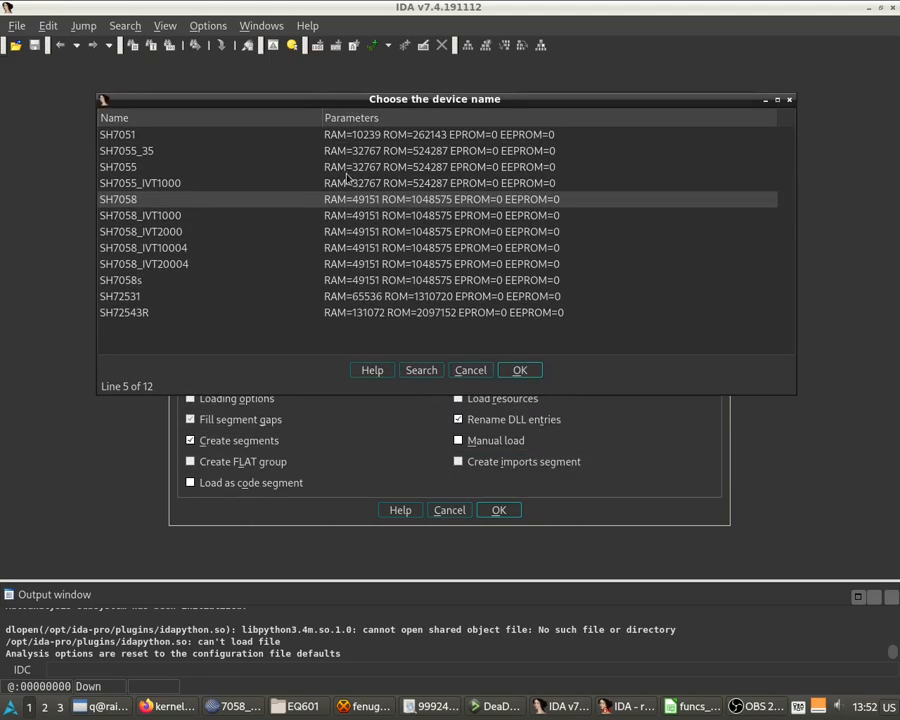
mouse_move(210, 184)
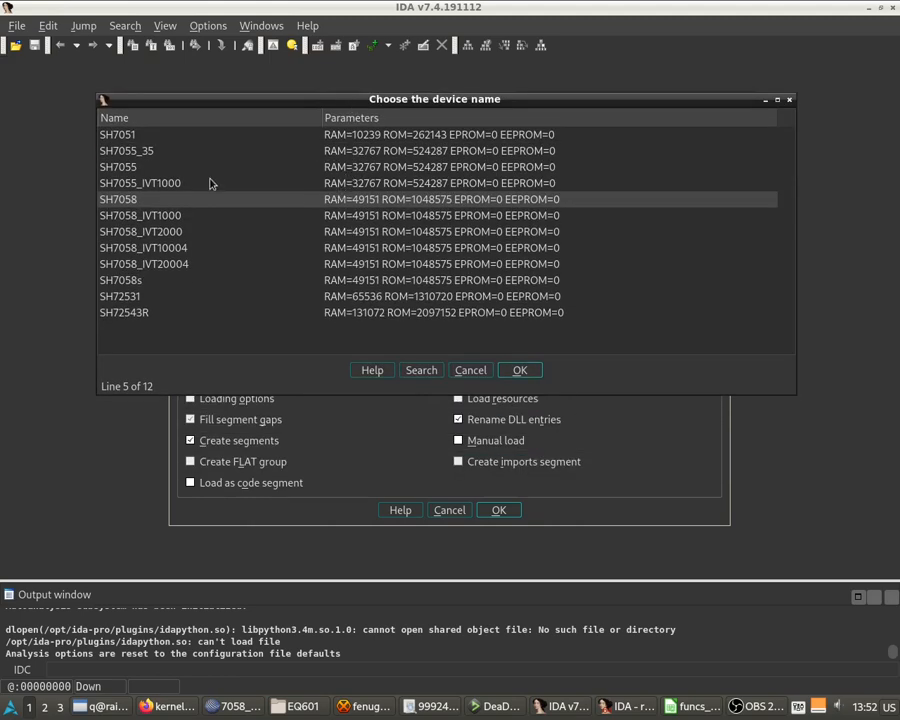
mouse_move(222, 214)
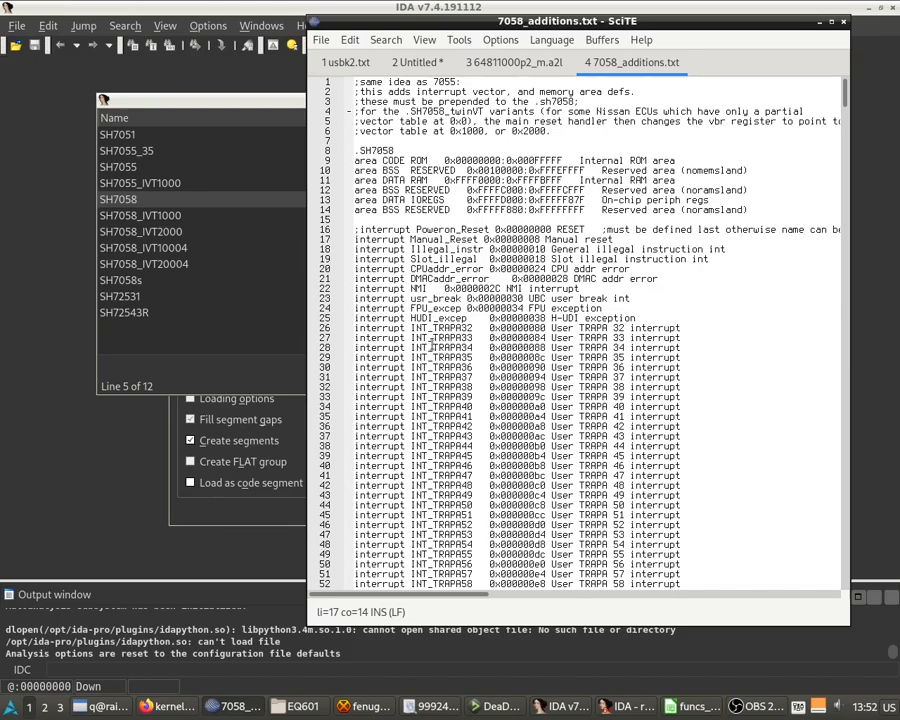
Read through the SH7058 and SH7058_IVT1000 definitions in 7058_additions.txt in SciTE
scroll("down", 3)
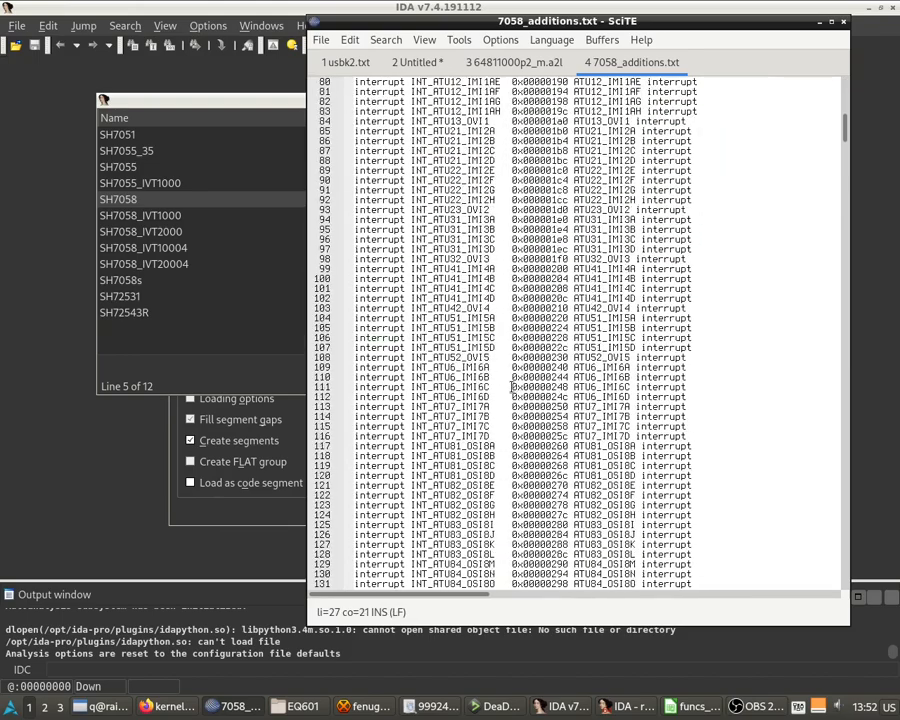
scroll("down", 3)
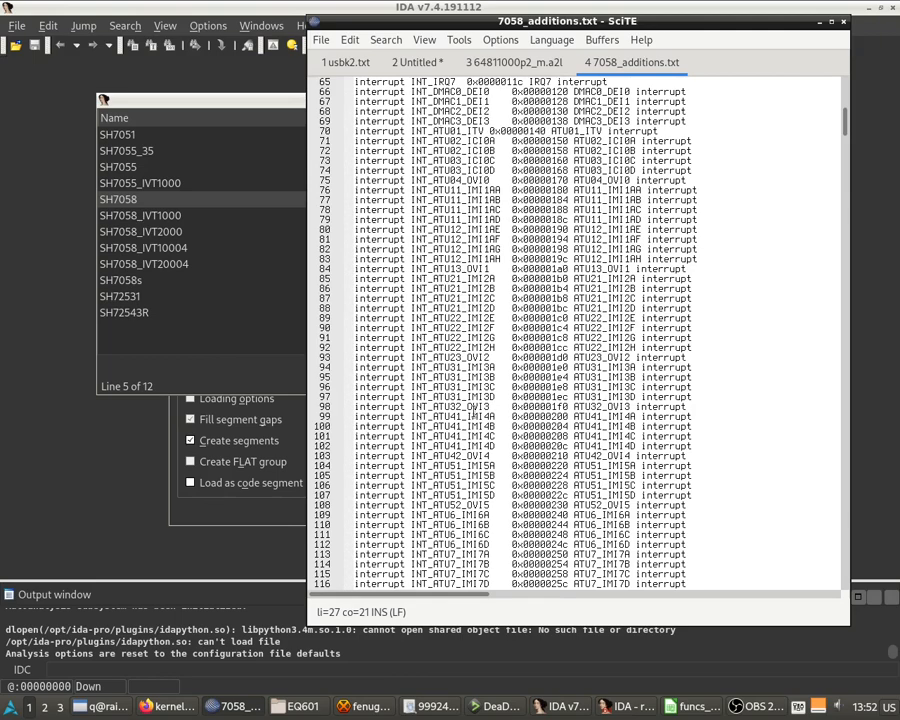
scroll("down", 3)
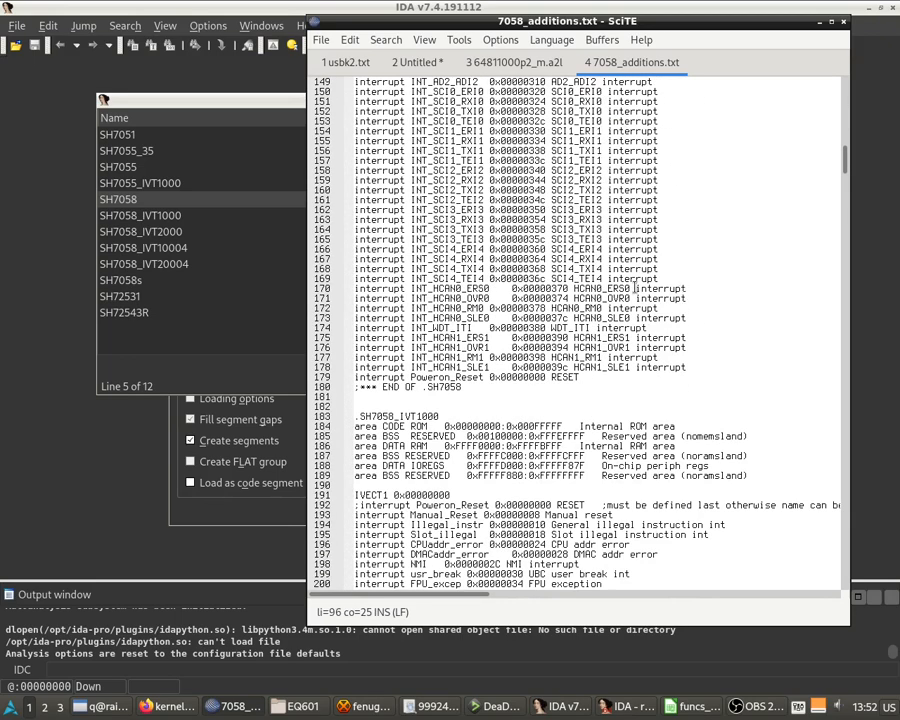
scroll("down", 3)
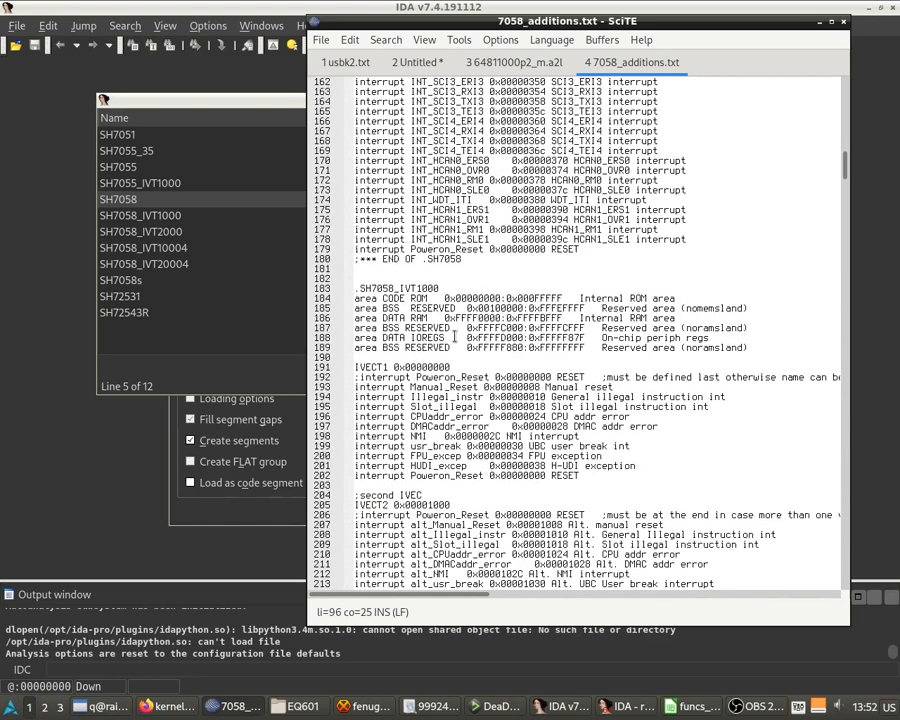
scroll("down", 3)
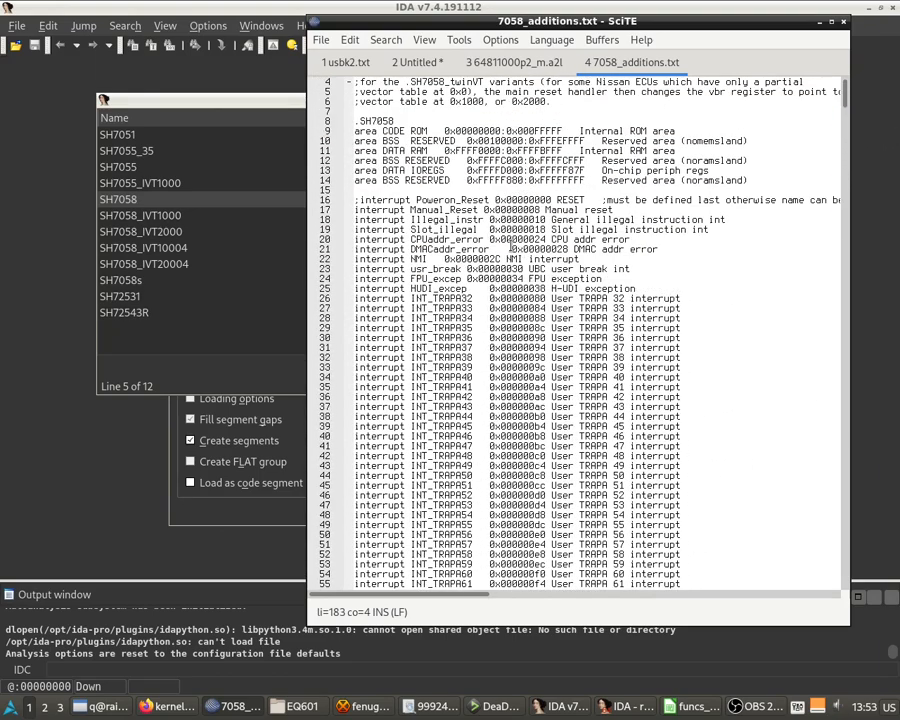
scroll("down", 3)
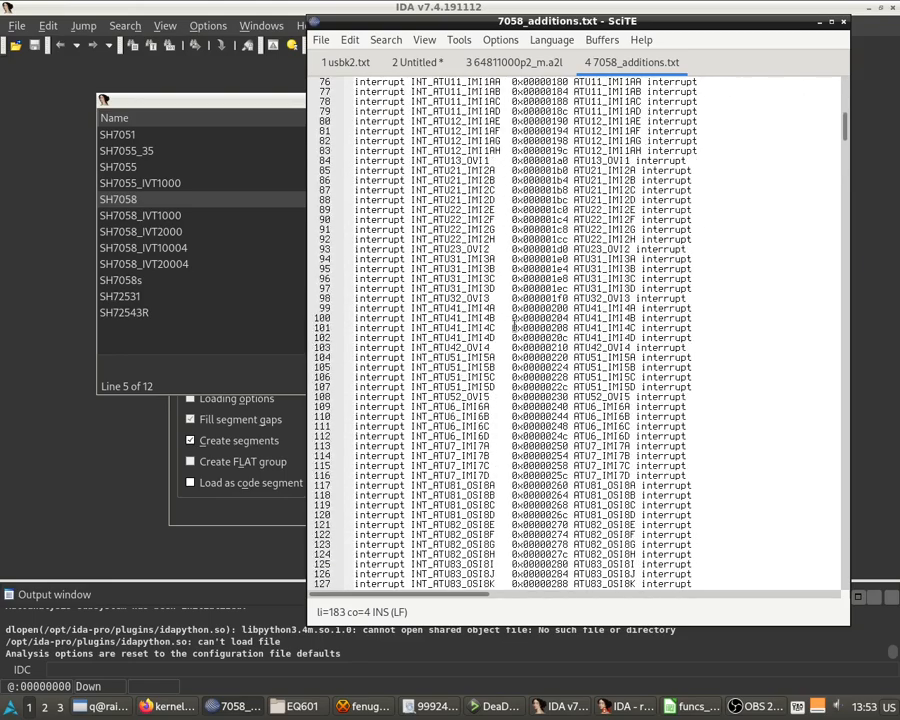
scroll("down", 3)
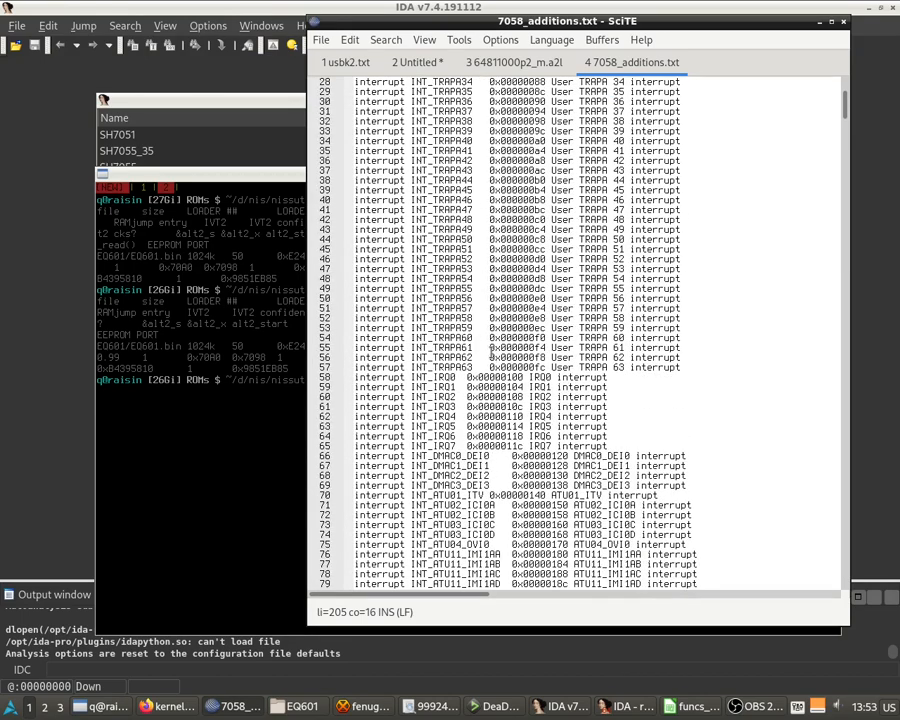
scroll("down", 3)
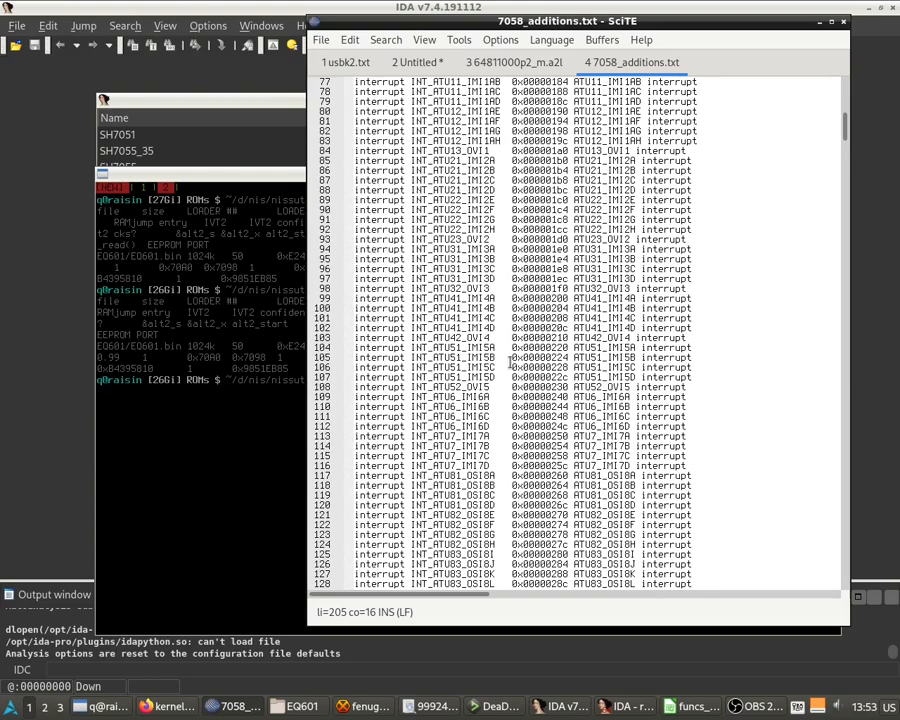
scroll("down", 3)
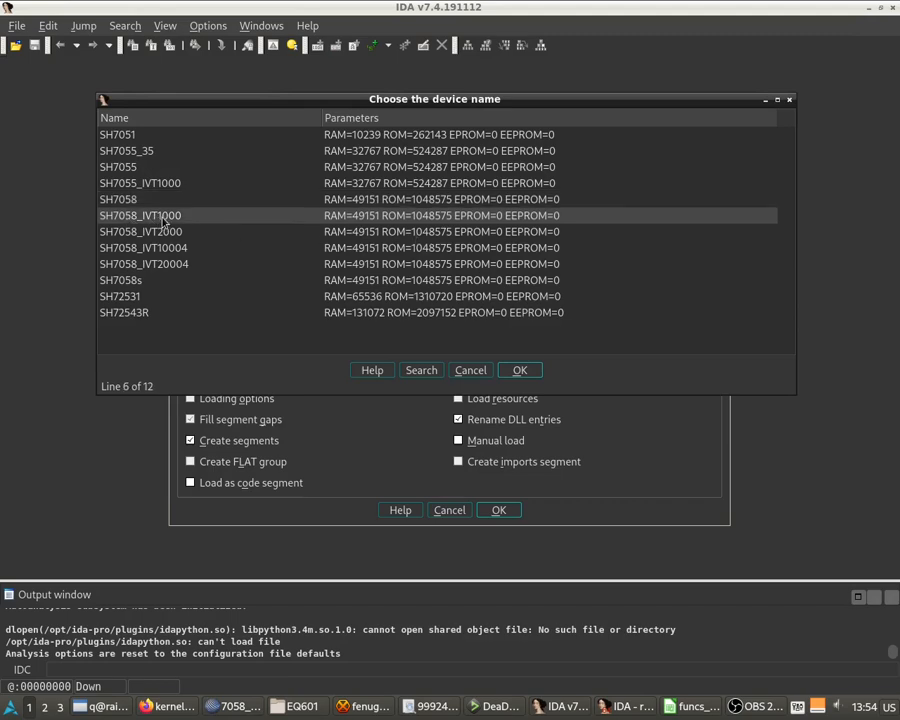
Choose SH7058_IVT1000 as the device and accept the SuperH processor options
left_click(520, 370)
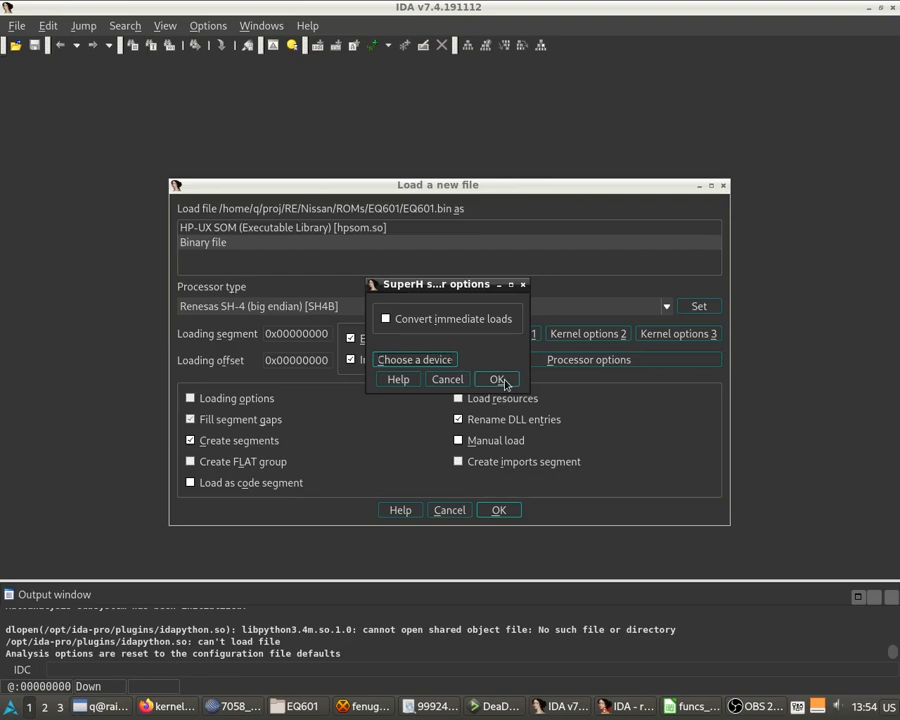
left_click(498, 380)
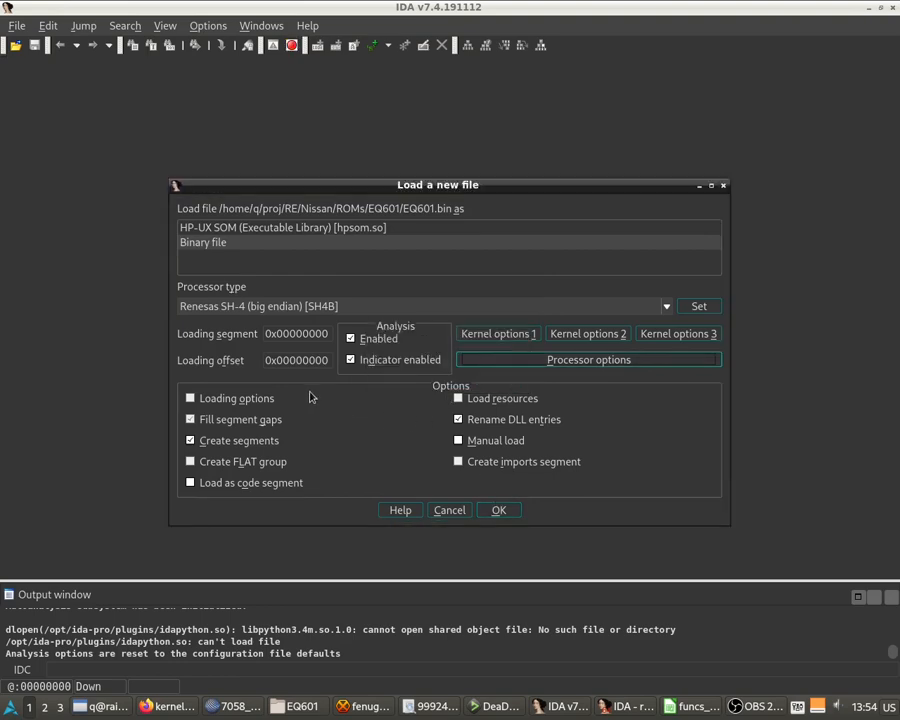
Load the ROM with a RAM section starting at 0xFFFF0000, size 0xFFFF
left_click(498, 510)
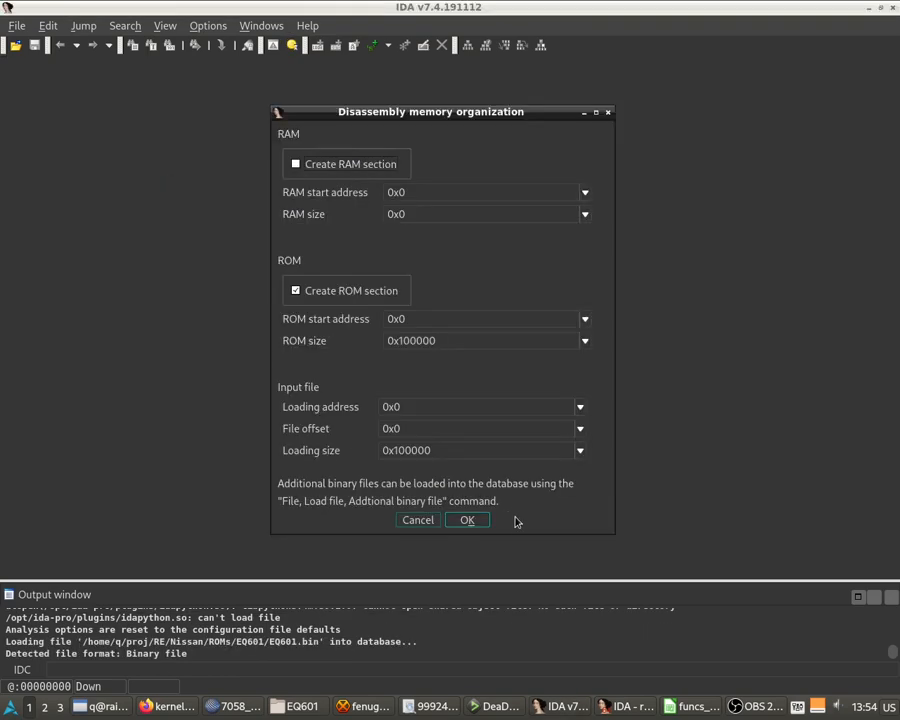
left_click(296, 164)
type("FFFF")
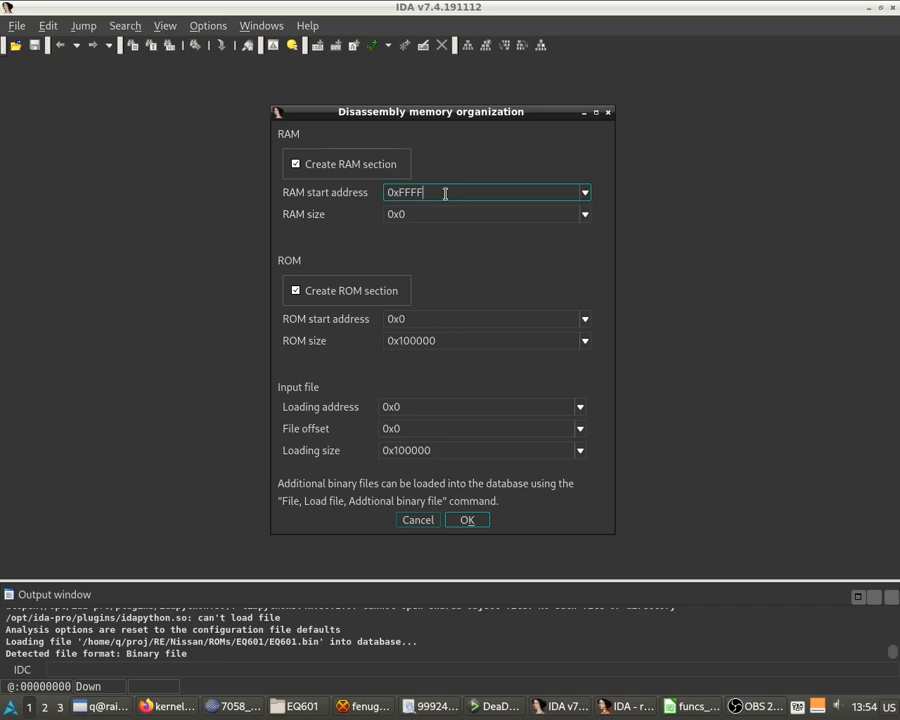
type("0000")
left_click(488, 214)
type("FFFE")
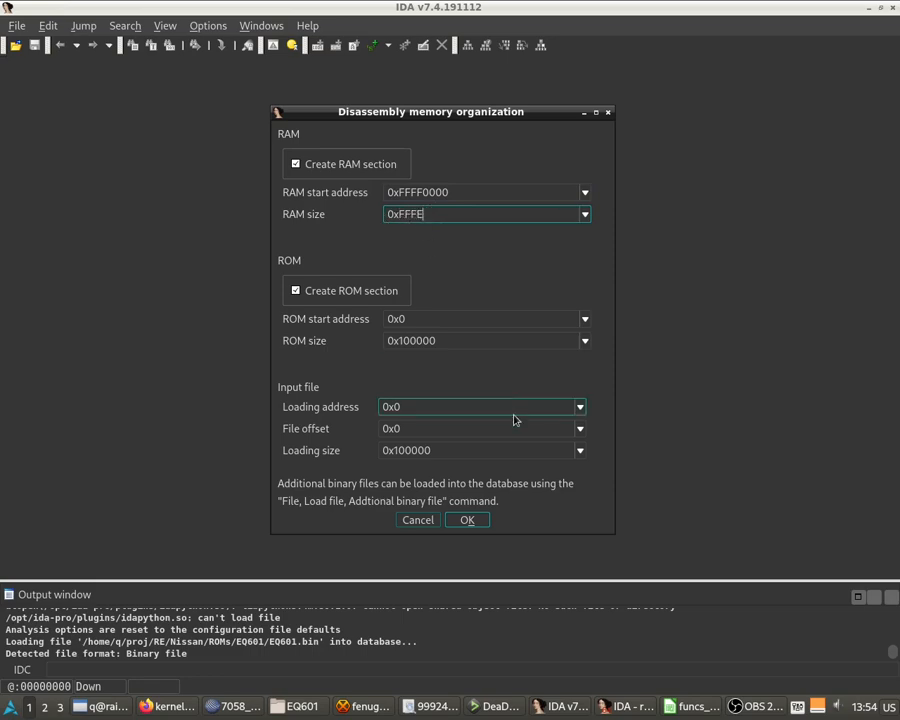
left_click(466, 520)
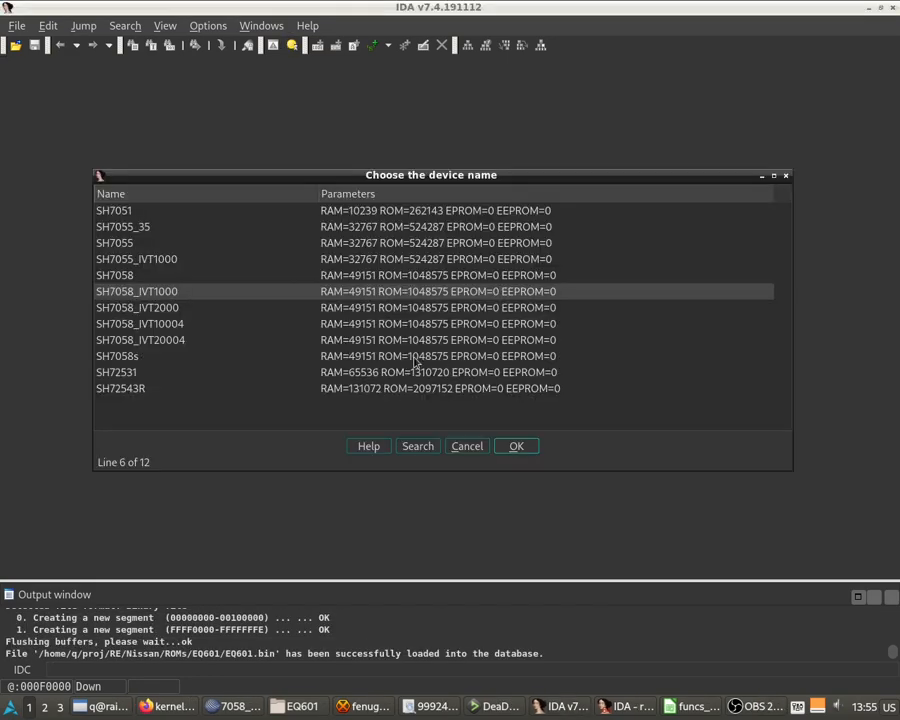
mouse_move(144, 296)
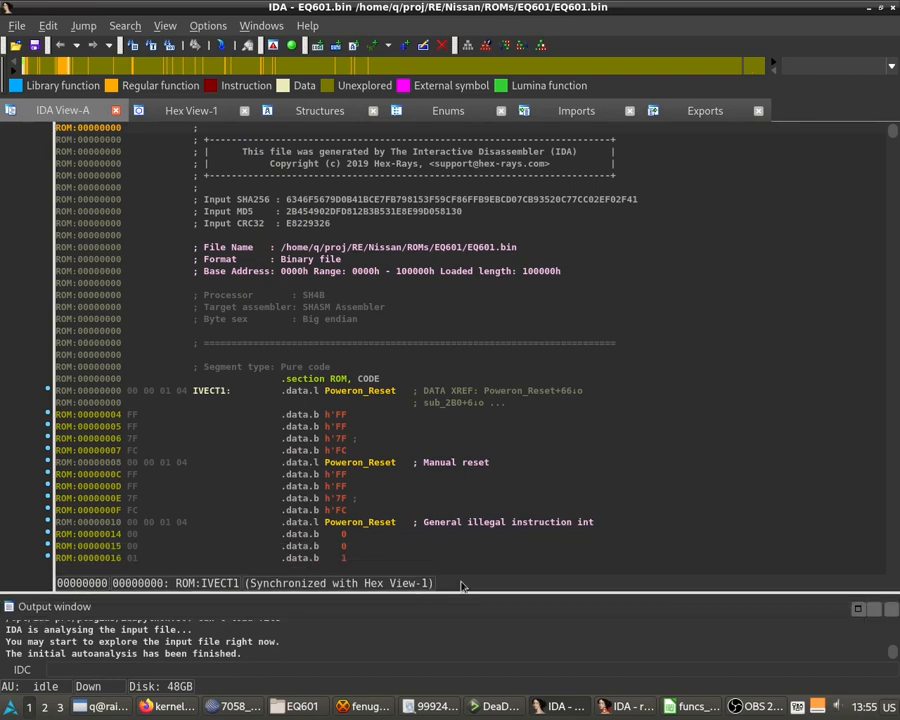
Search the loaded ROM for the byte sequence '10 00' and view Poweron_Reset
scroll("down", 3)
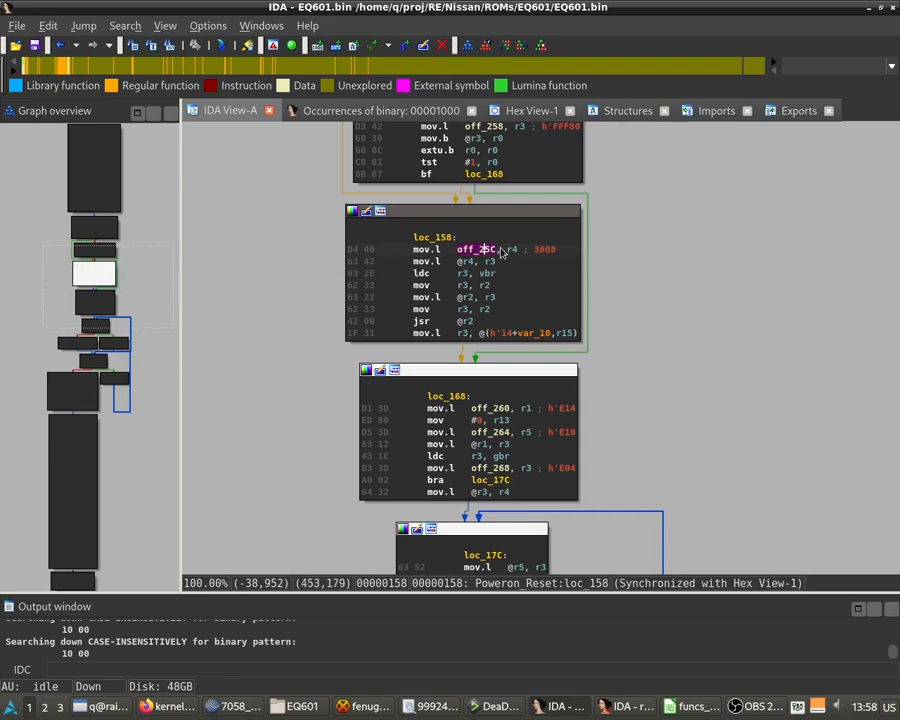
mouse_move(472, 260)
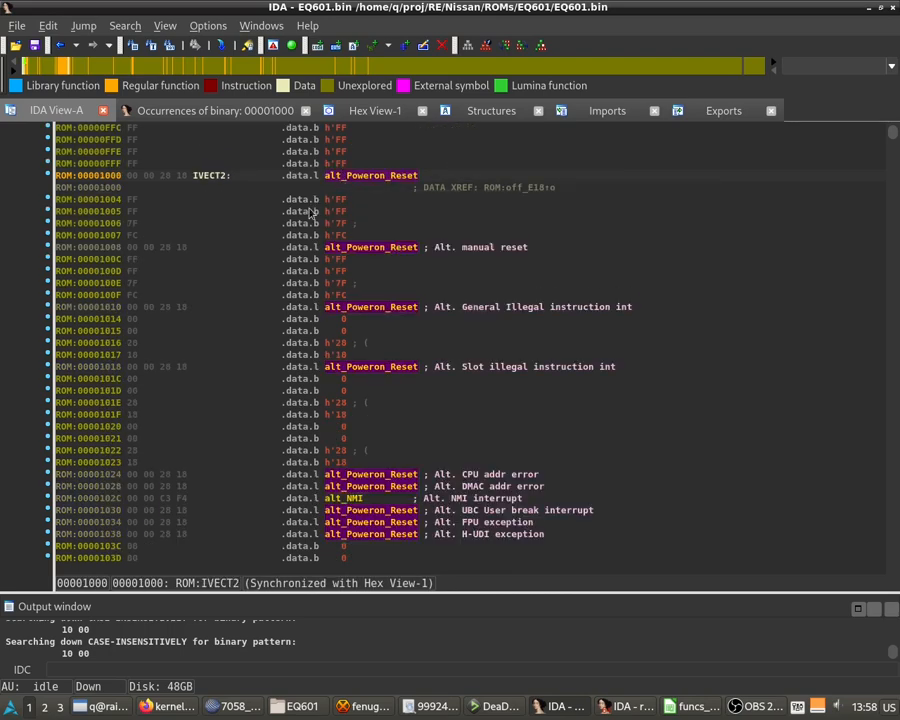
mouse_move(370, 190)
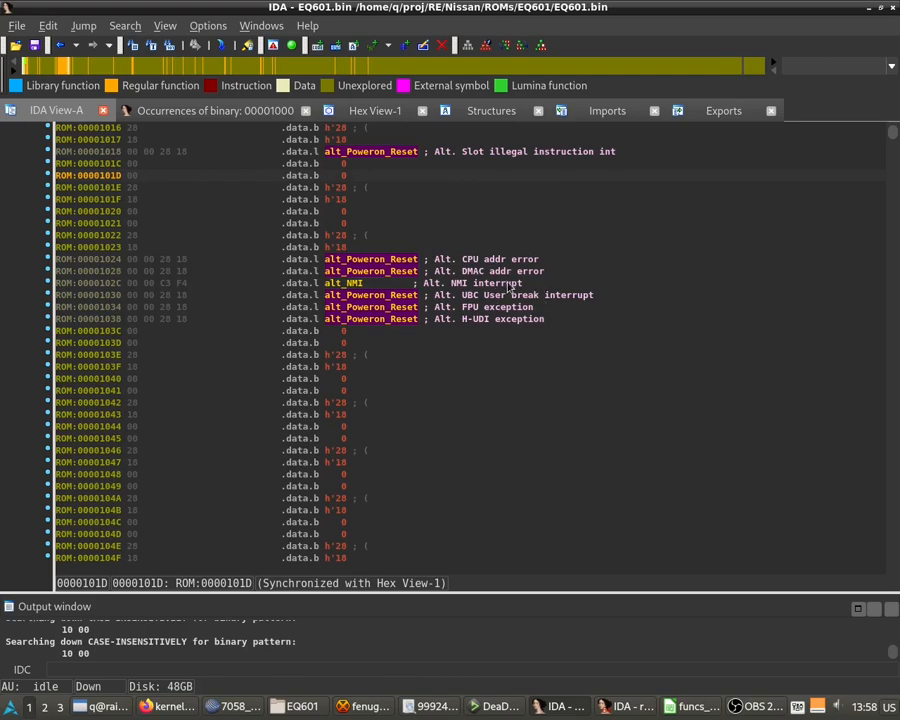
Scroll IVECT2 at 0x1000 down to the ATU entries and view the INT_ATU31_IMI3A handler
scroll("down", 3)
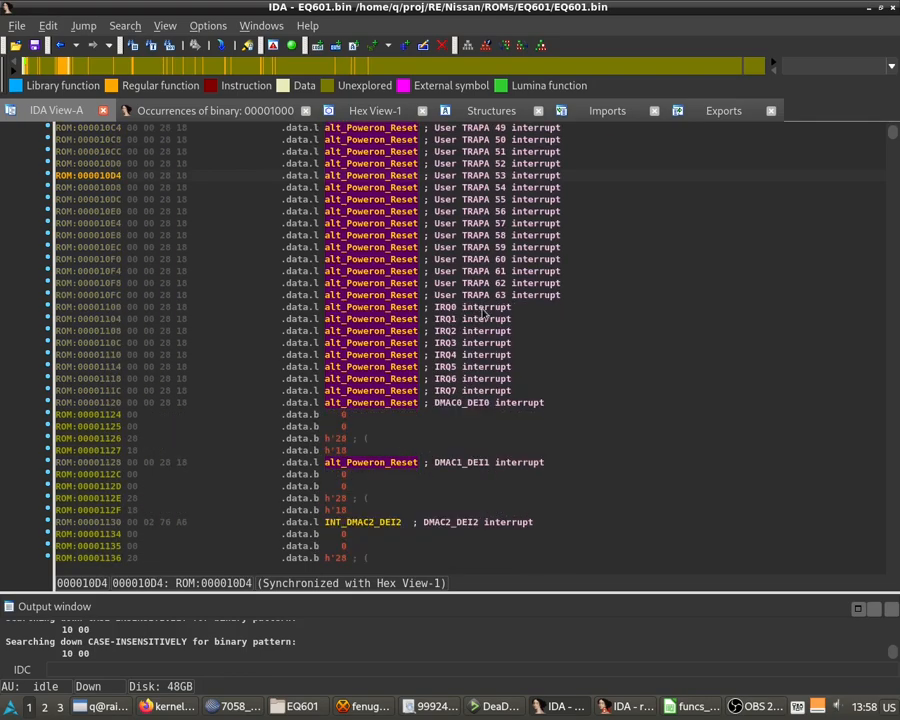
scroll("down", 3)
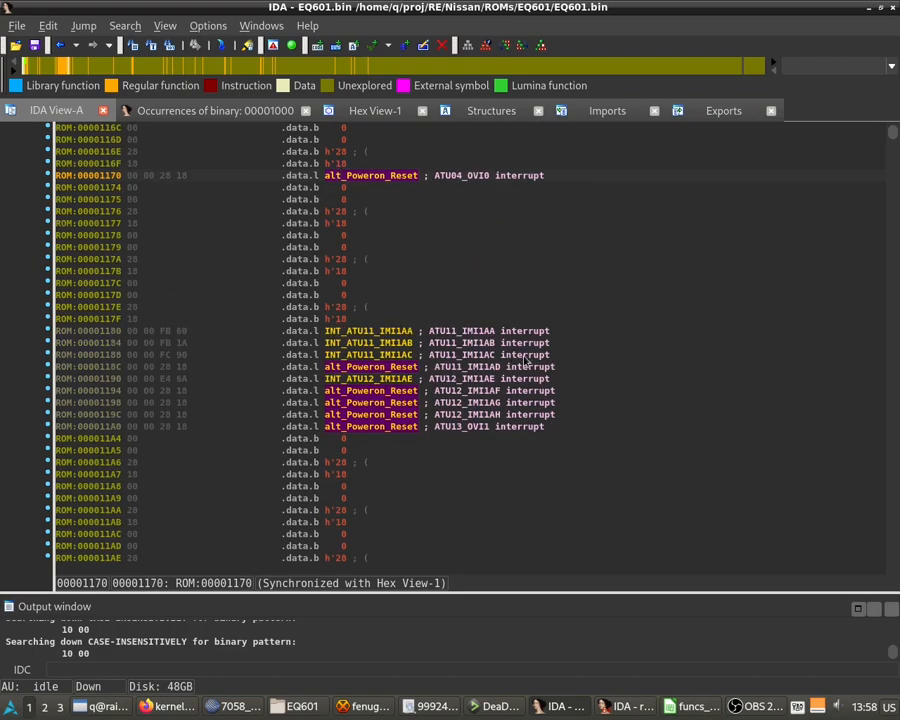
scroll("down", 3)
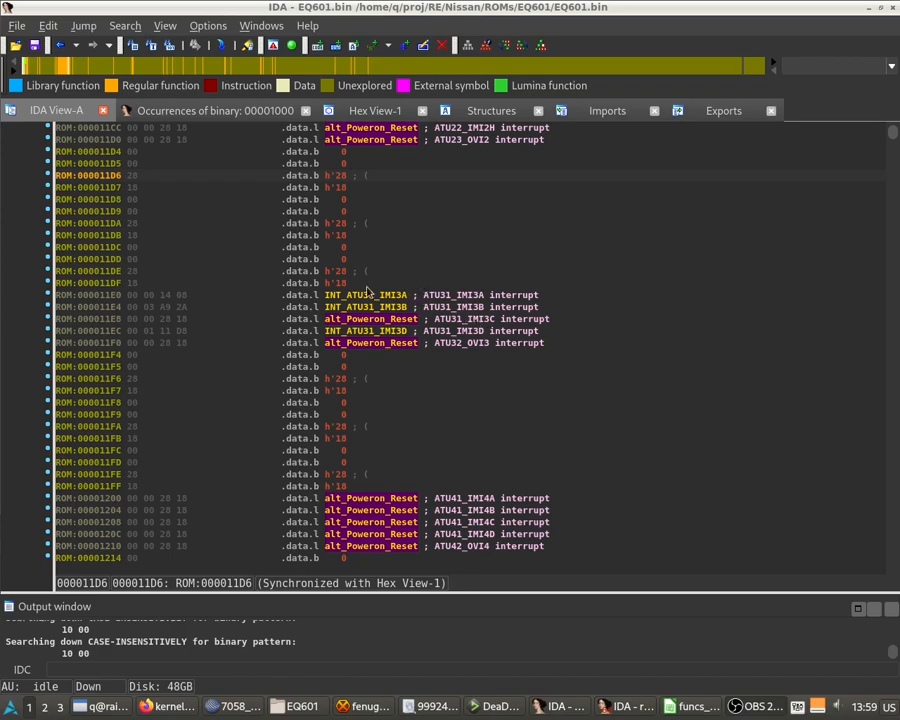
left_click(370, 296)
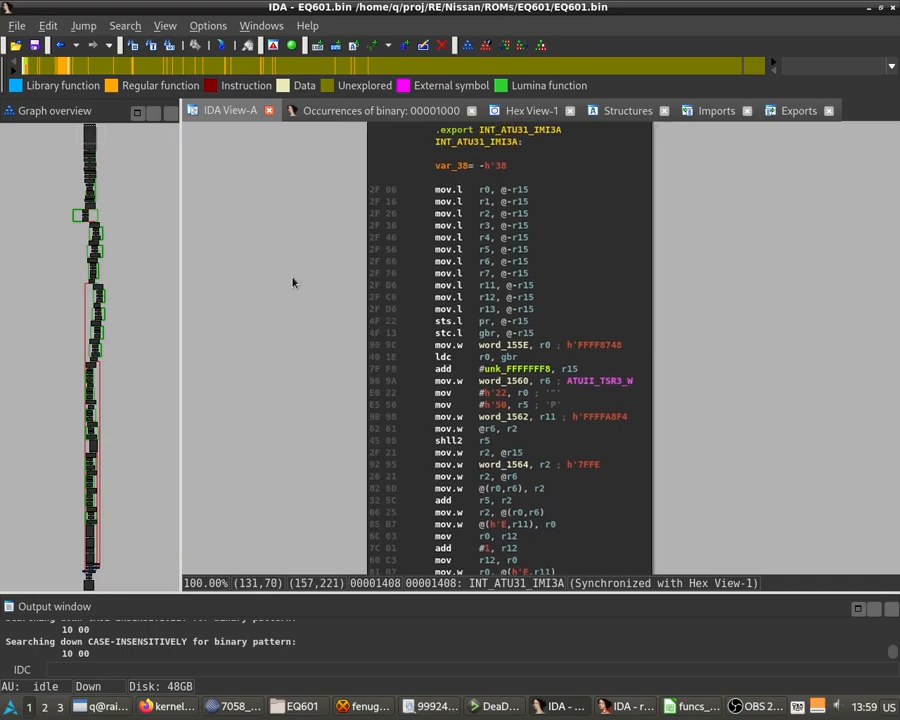
mouse_move(420, 272)
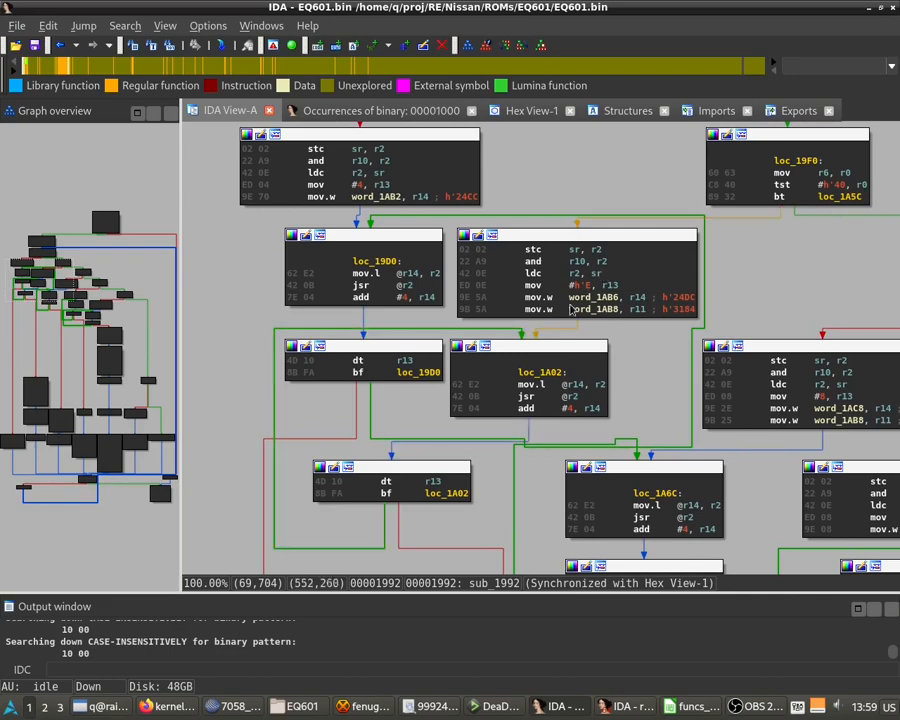
mouse_move(688, 308)
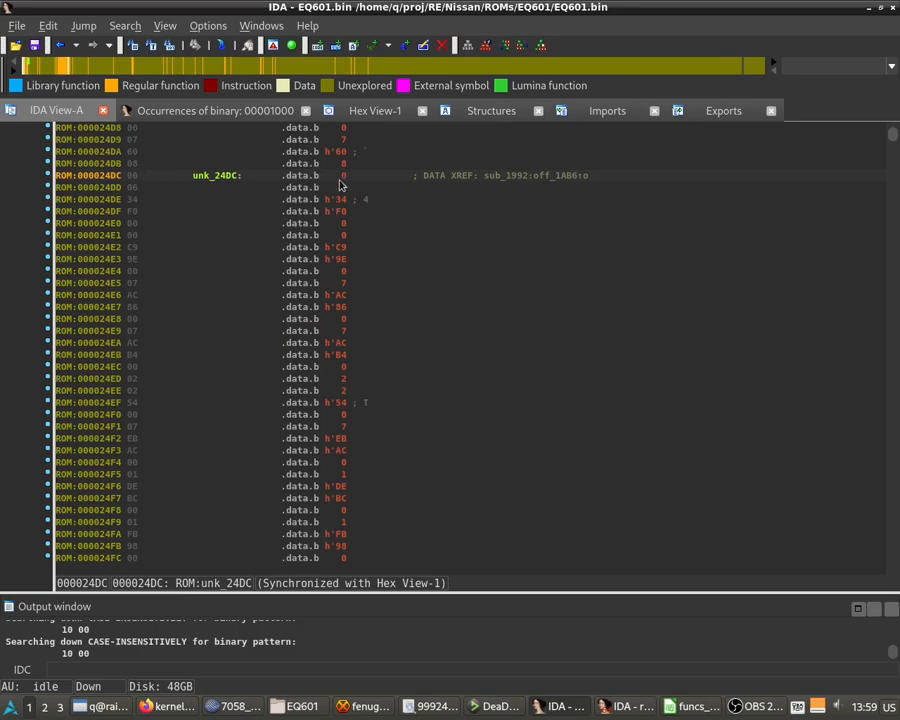
mouse_move(392, 204)
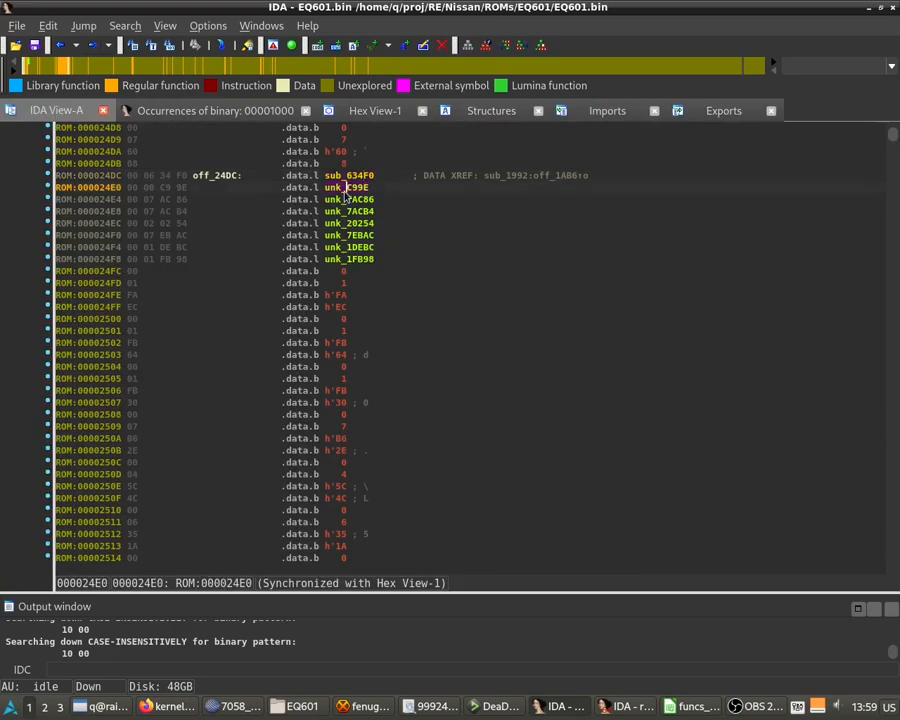
Follow an off_24DC table entry to its target code, then return to sub_1992
double_click(348, 188)
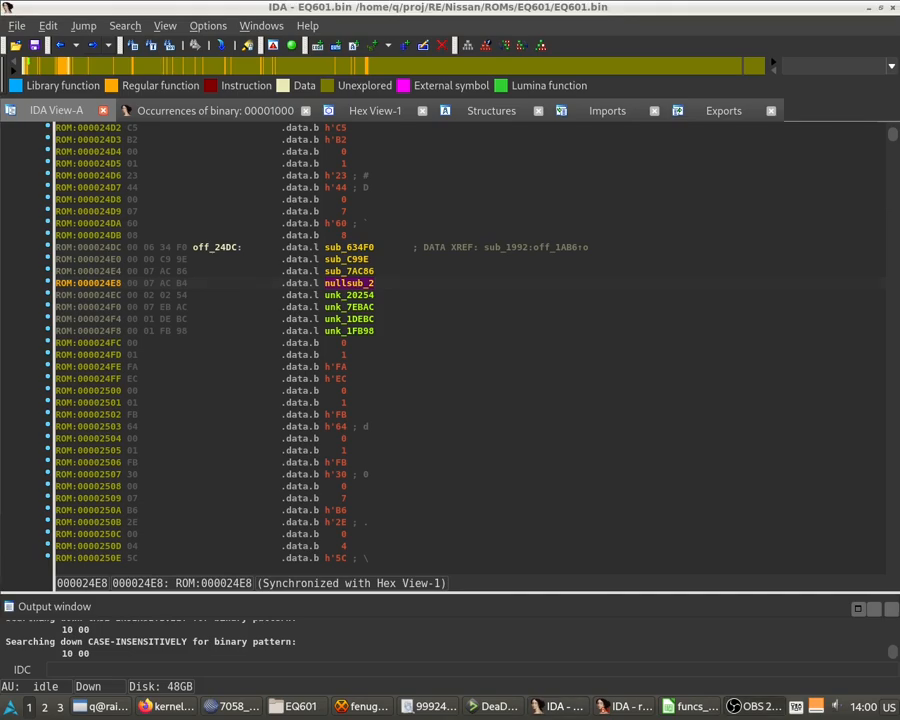
left_click(216, 248)
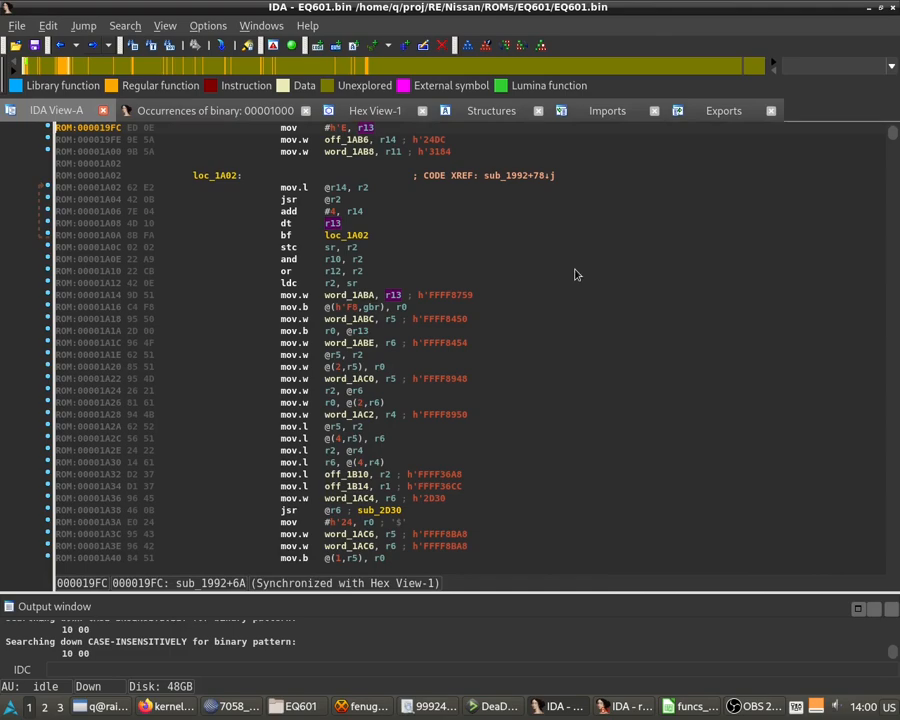
mouse_move(396, 274)
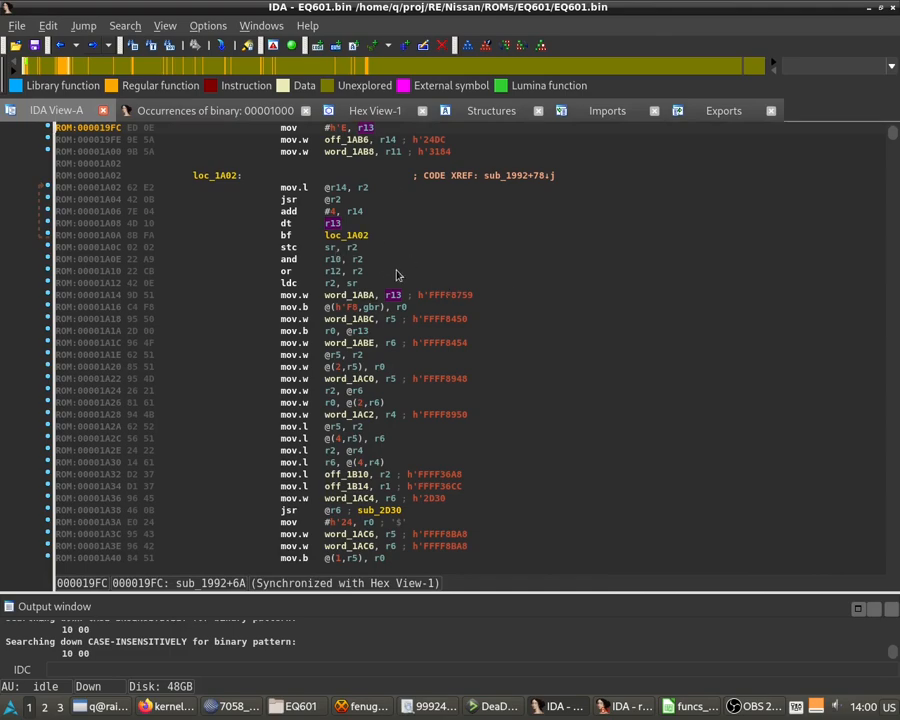
mouse_move(352, 212)
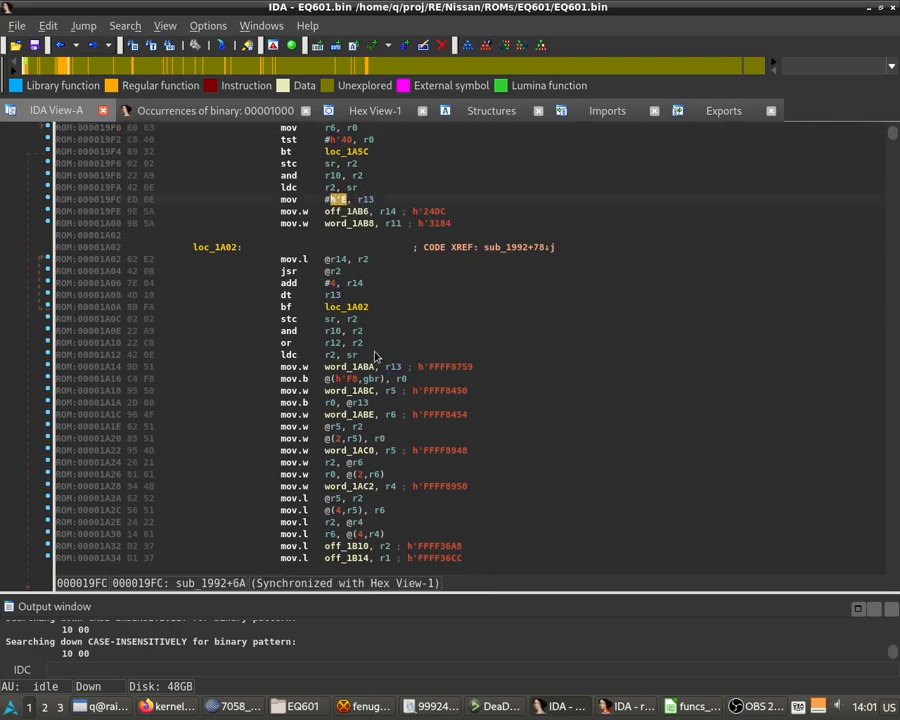
mouse_move(440, 212)
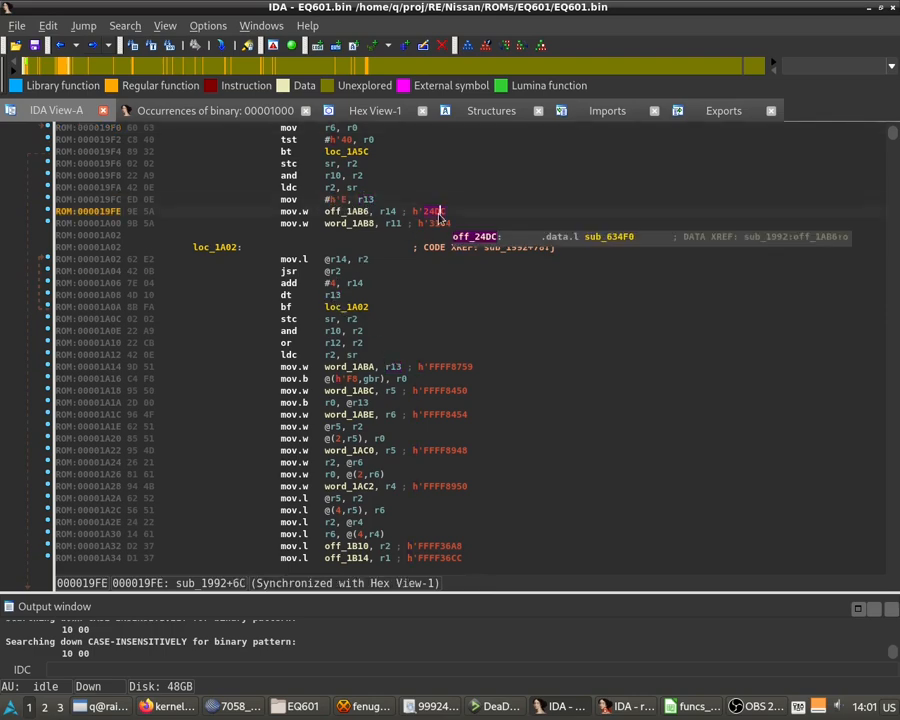
mouse_move(332, 292)
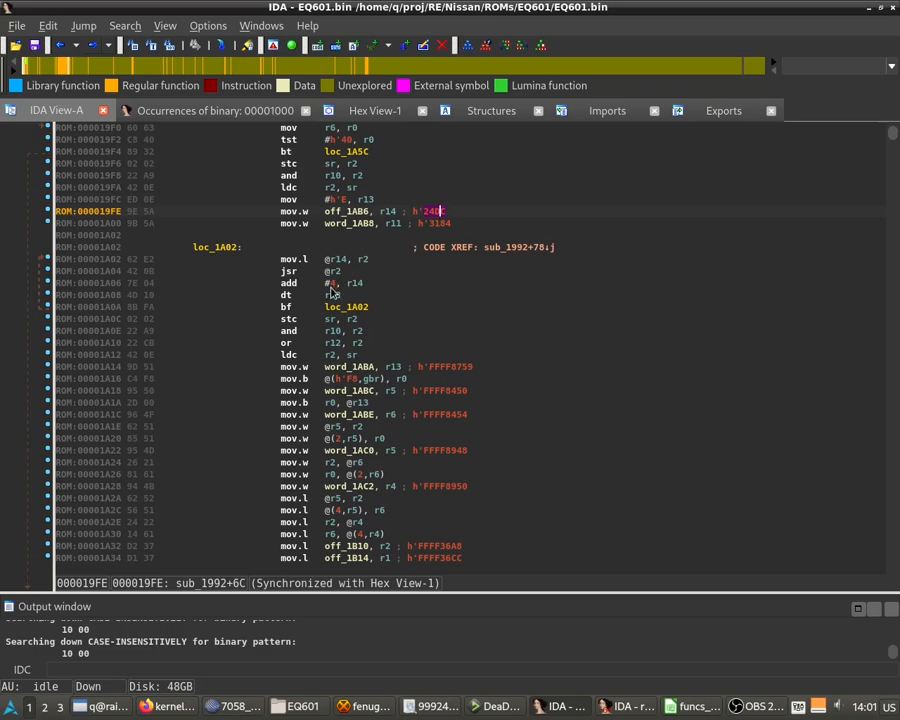
Highlight the loc_1A02 loop label in sub_1992 after previewing off_24DC via off_1AB6
left_click(290, 272)
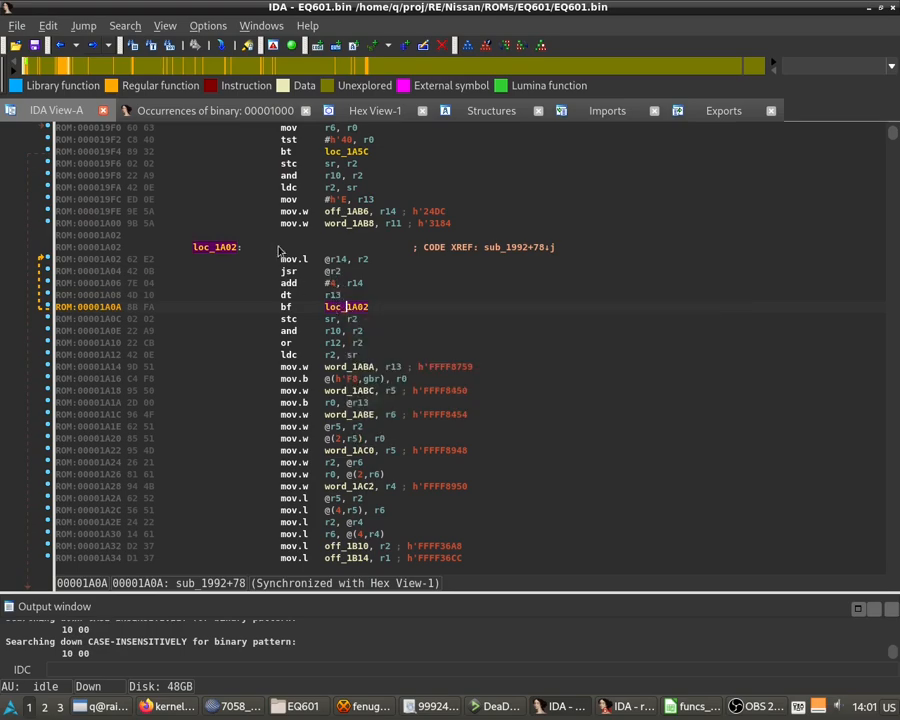
mouse_move(432, 212)
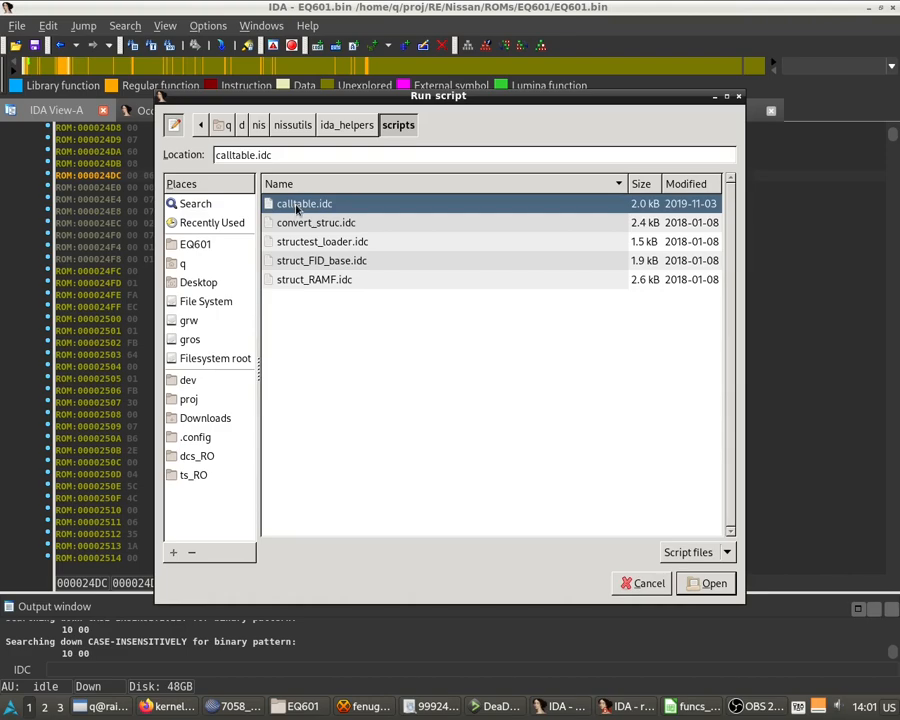
Run calltable.idc on off_24DC with 14 entries, yielding sub_634F8 through the last pointer
left_click(712, 584)
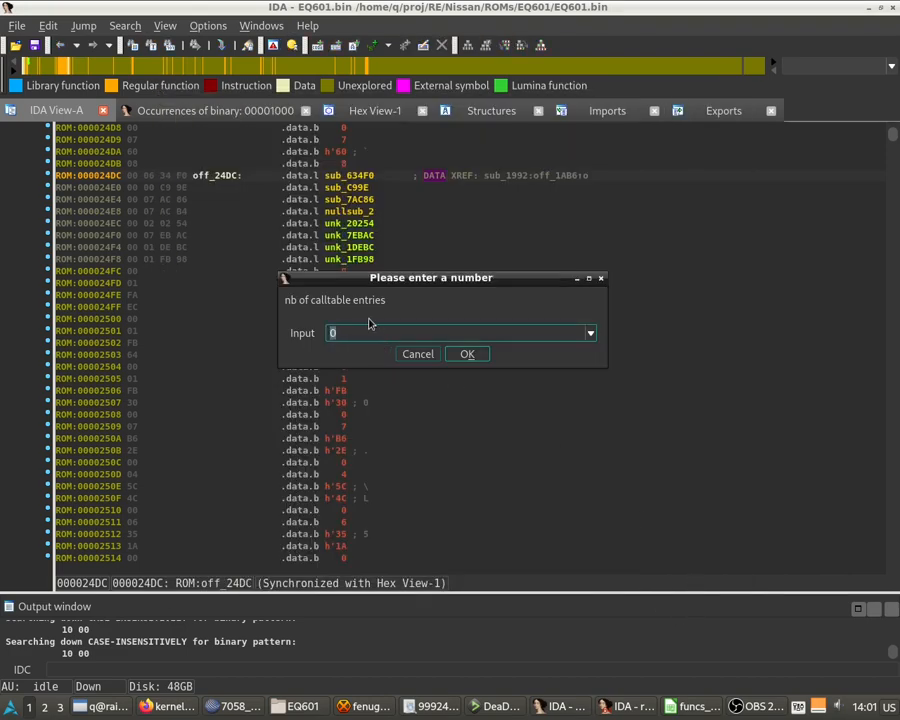
type("14")
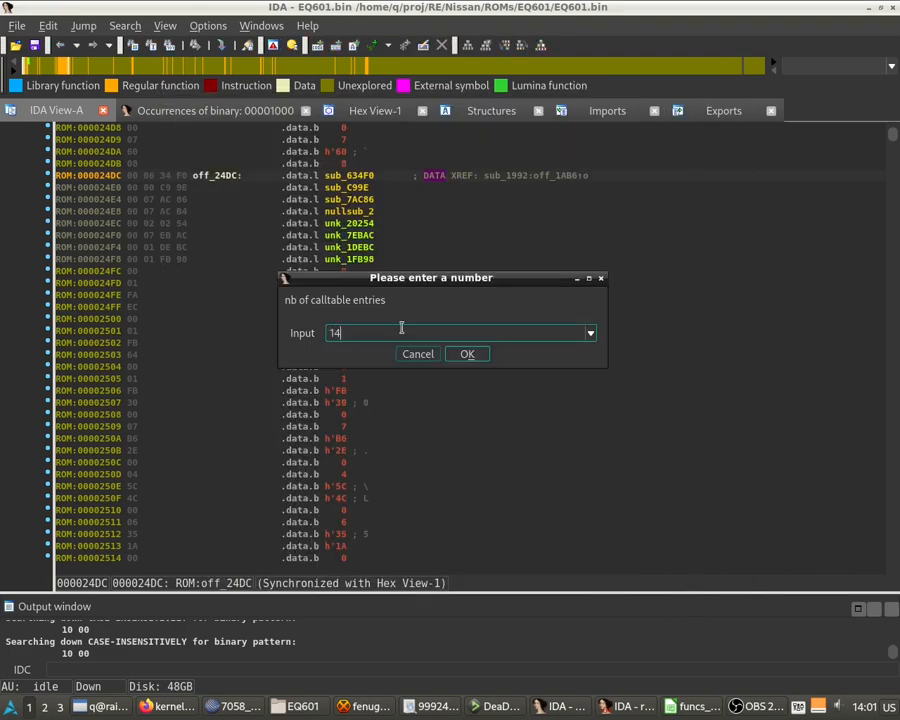
left_click(466, 352)
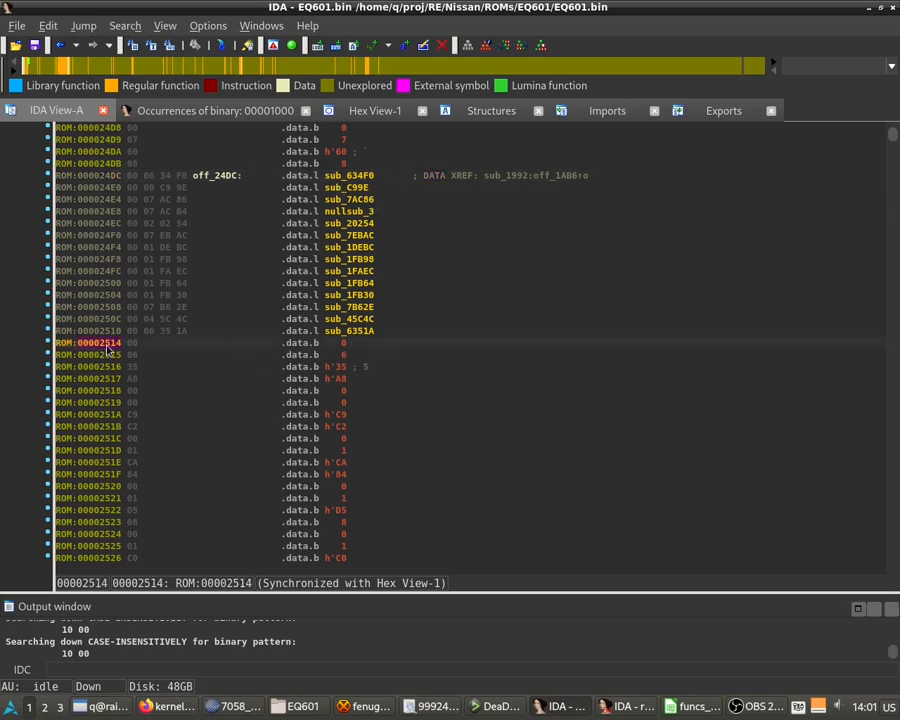
mouse_move(208, 334)
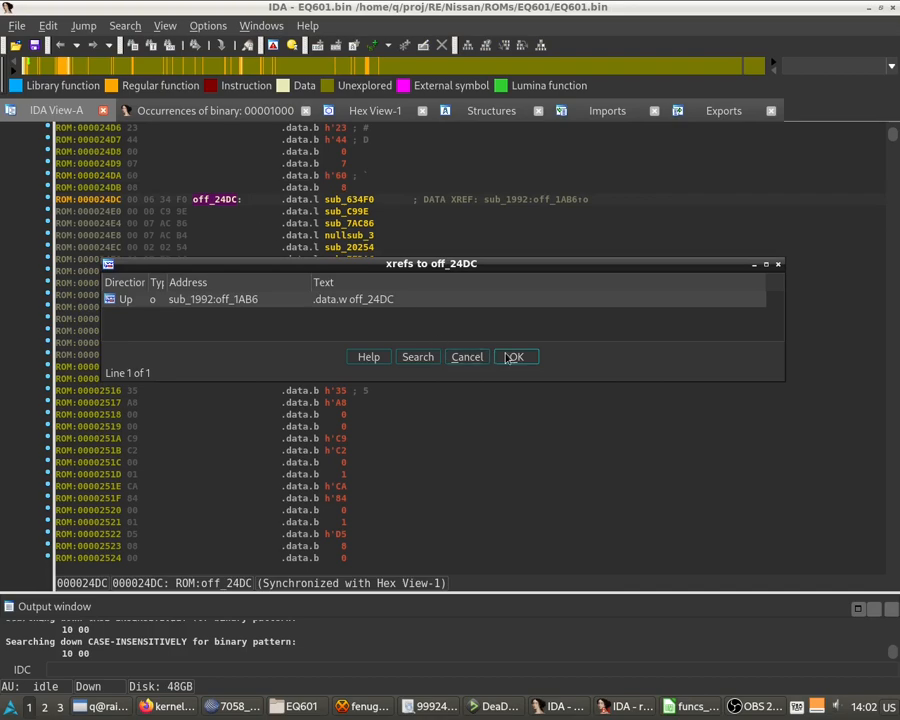
Follow xrefs from off_24DC and off_1AB6 to sub_1992 and rename it calltable_worker
left_click(516, 356)
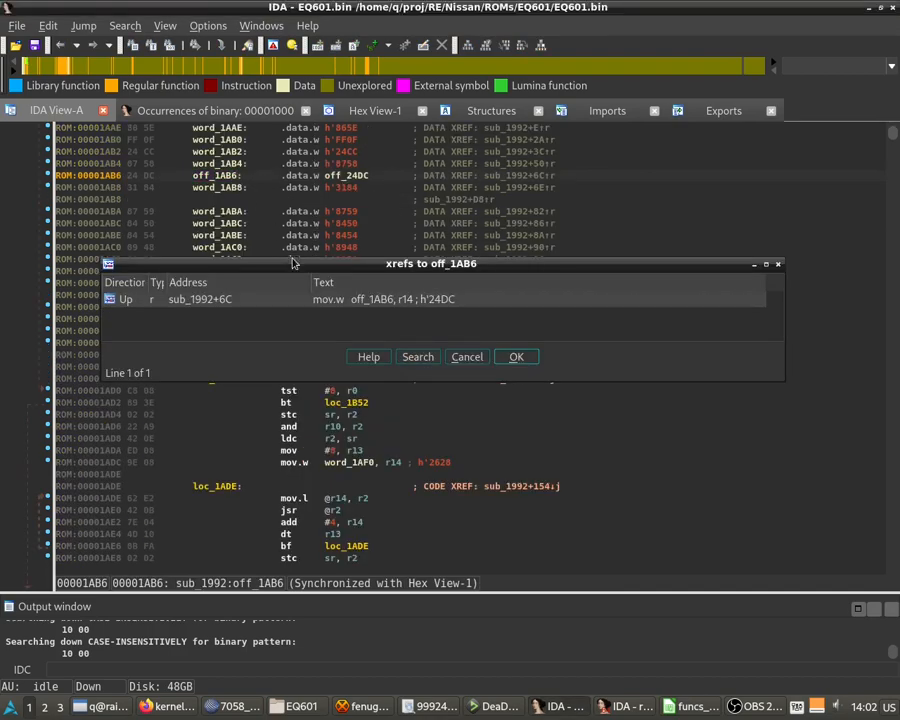
left_click(516, 356)
type("calltable")
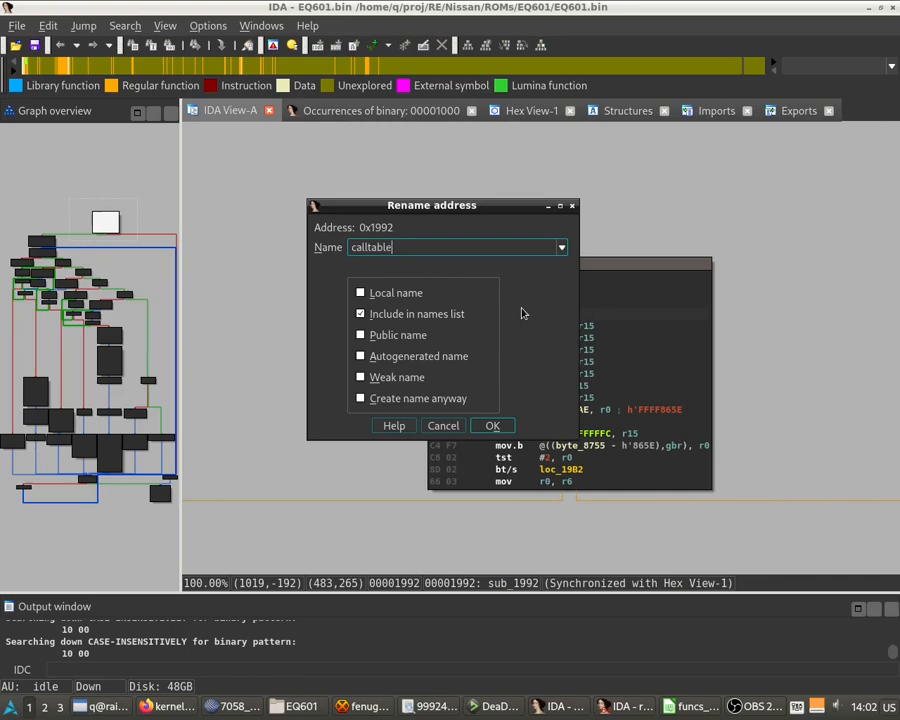
left_click(492, 424)
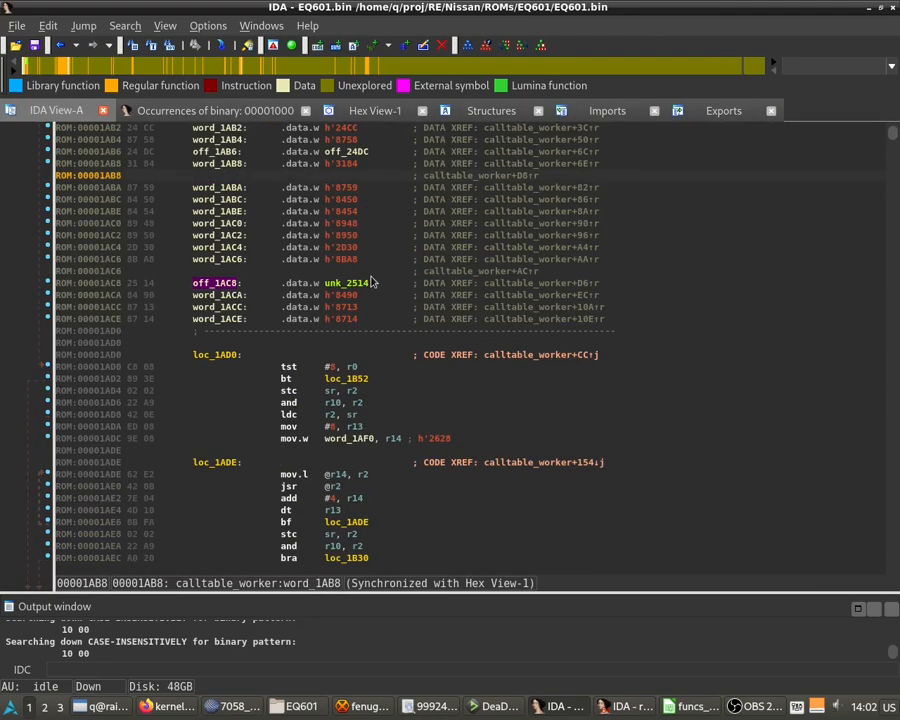
mouse_move(360, 158)
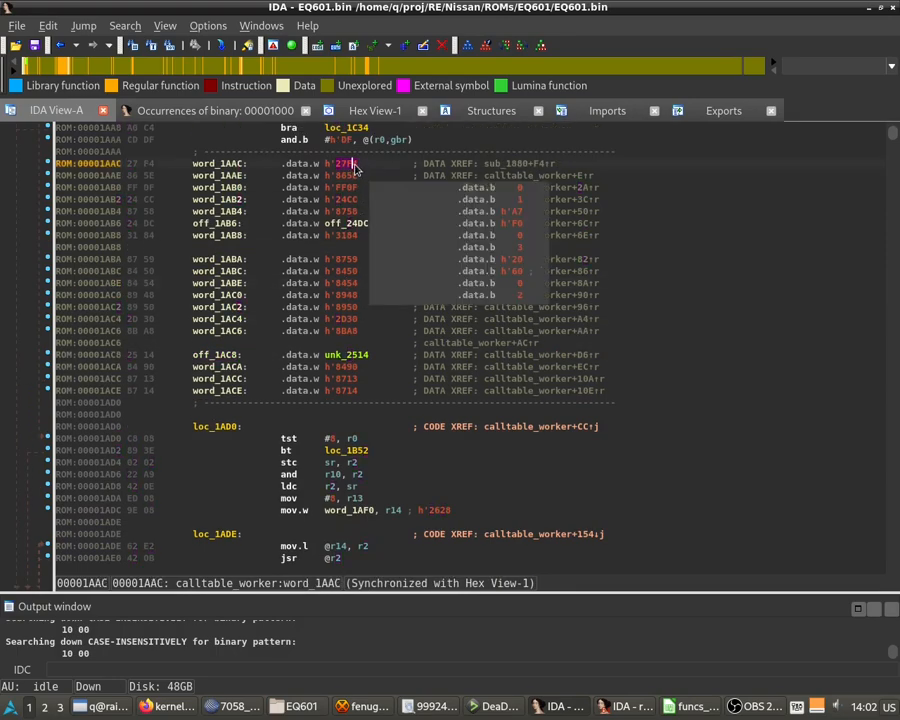
Make word_1AAC an address pointer and jump to unk_2514 where it points
left_click(348, 200)
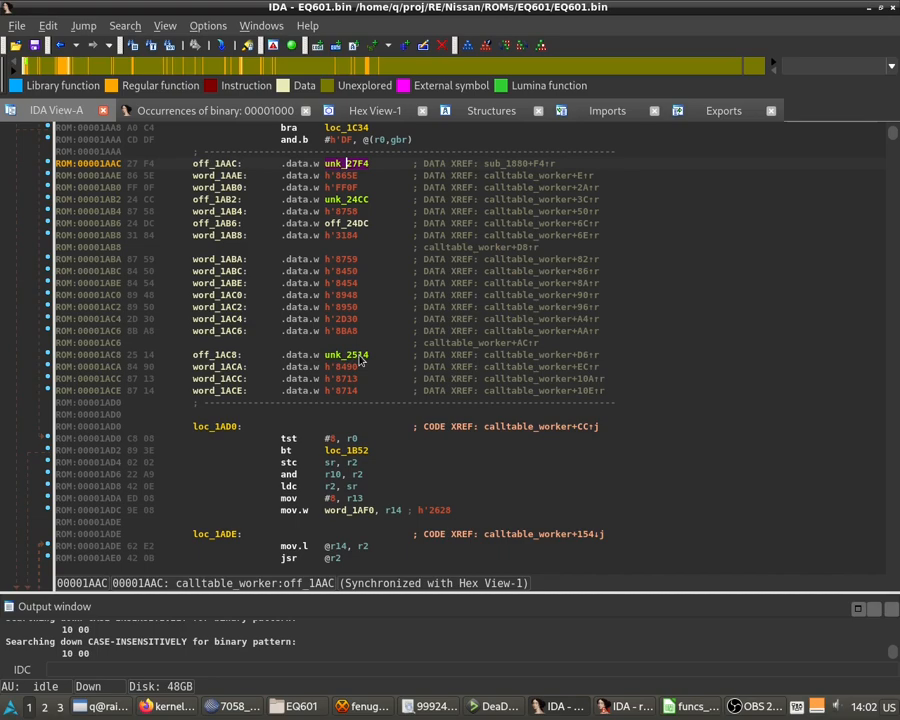
double_click(346, 354)
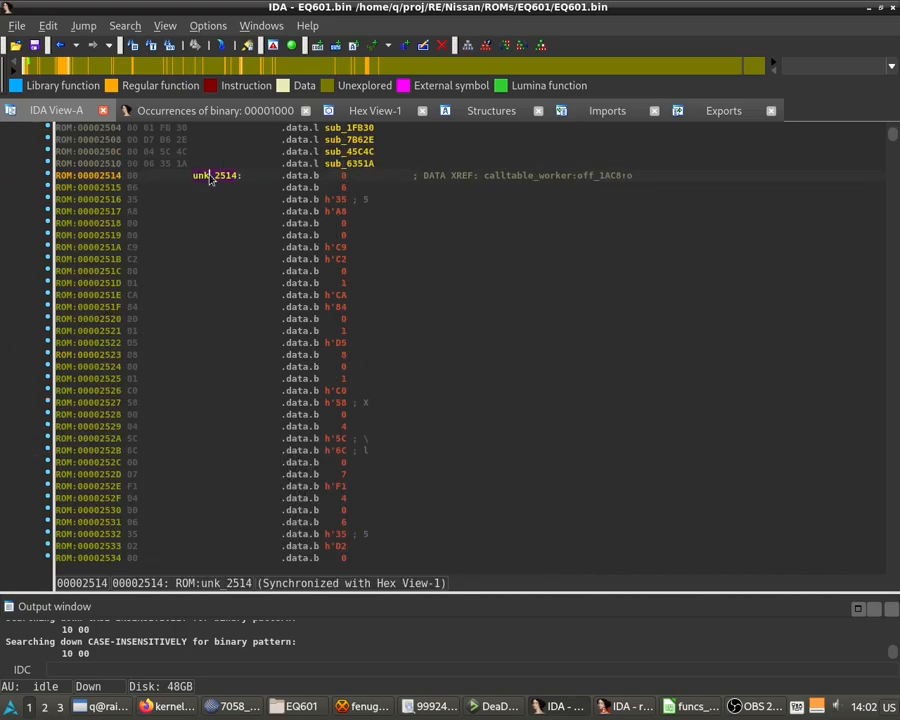
Run the call-table script on unk_2514, accepting the default entry count, to create off_2514
left_click(16, 24)
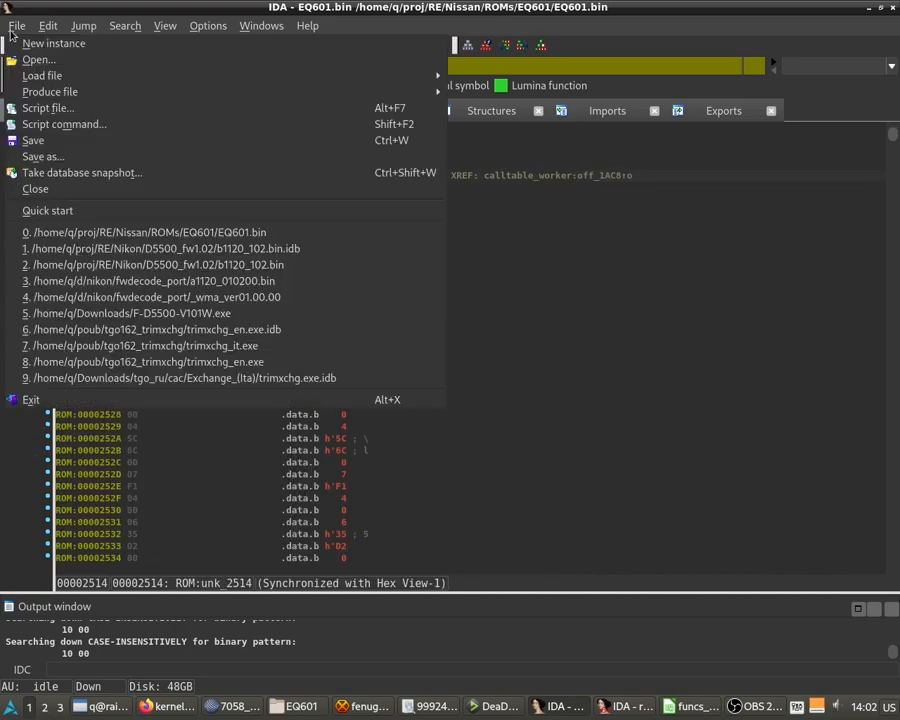
left_click(48, 108)
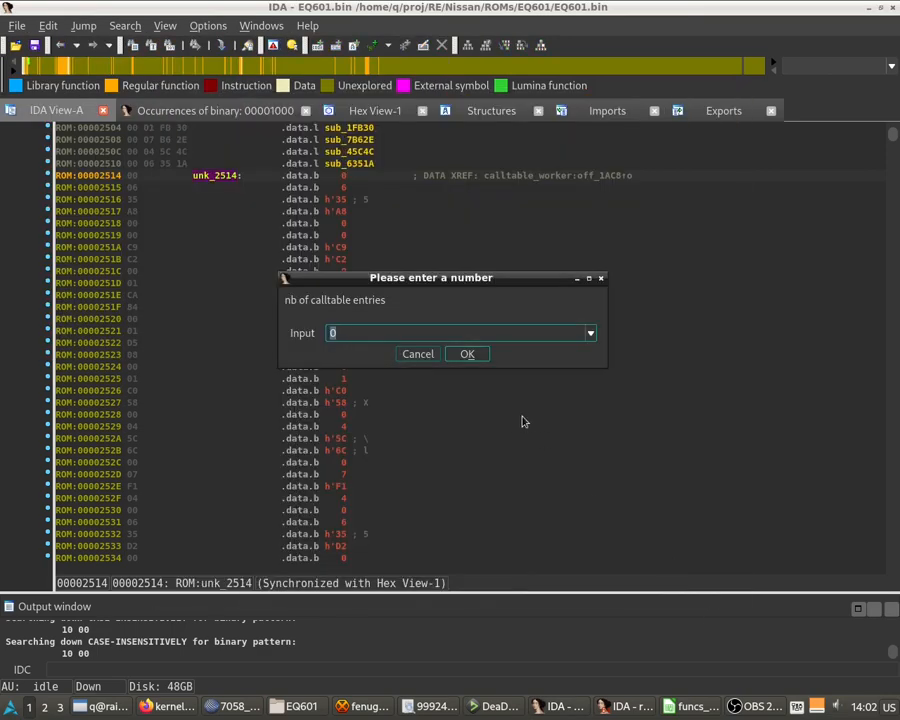
left_click(466, 352)
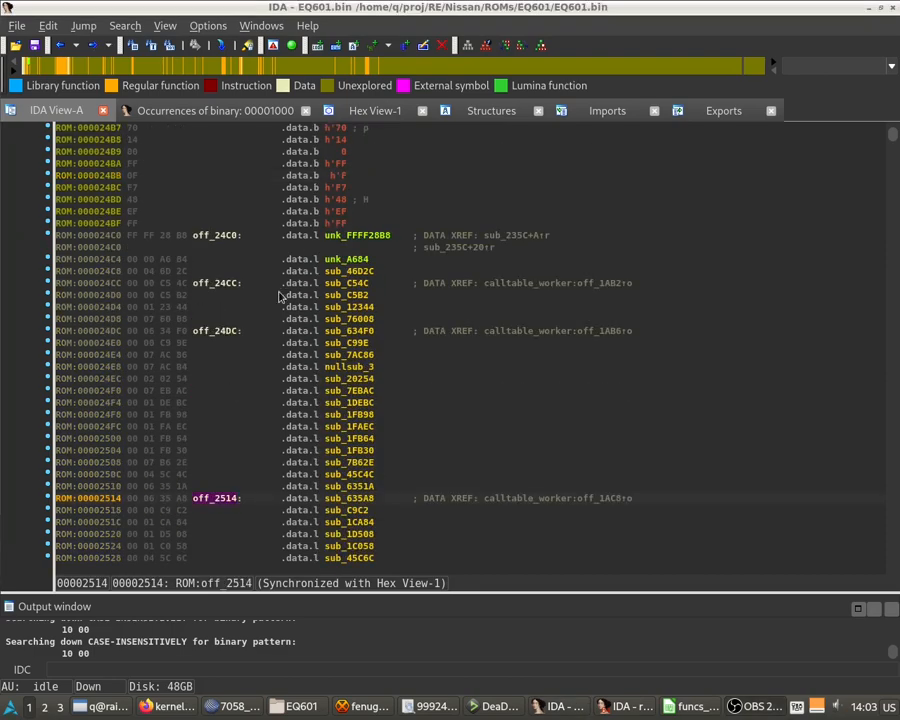
Set off_24CC array options to 8 items per line and print width 0
left_click(200, 272)
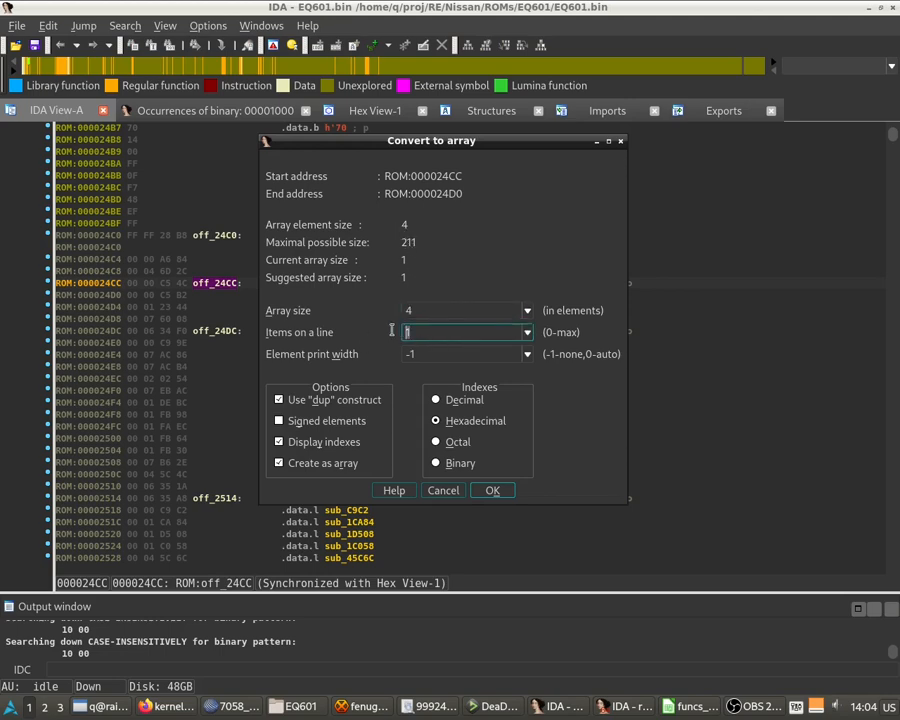
type("8")
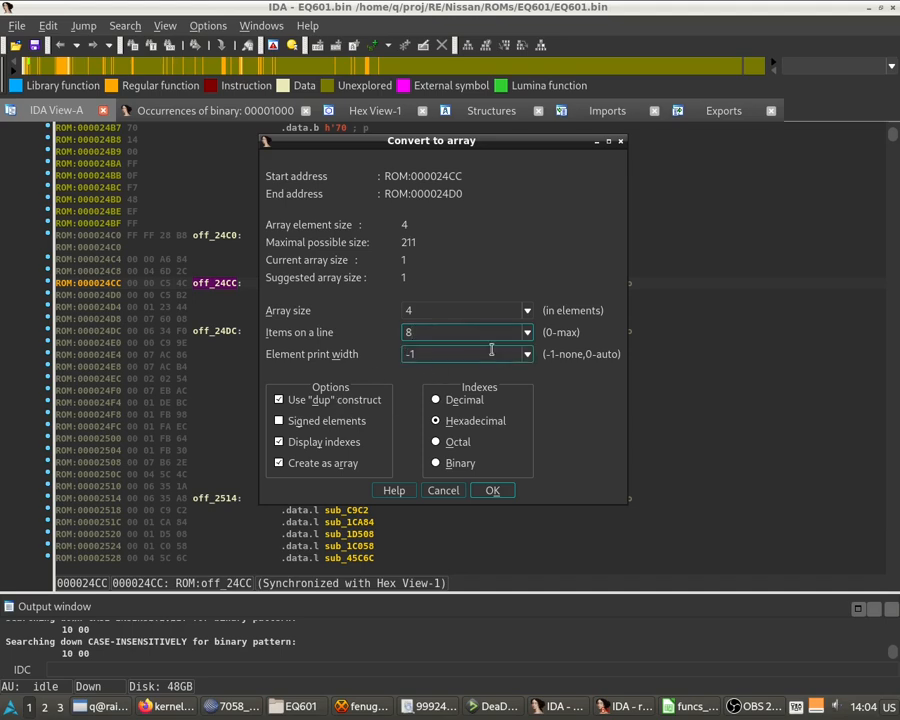
type("0")
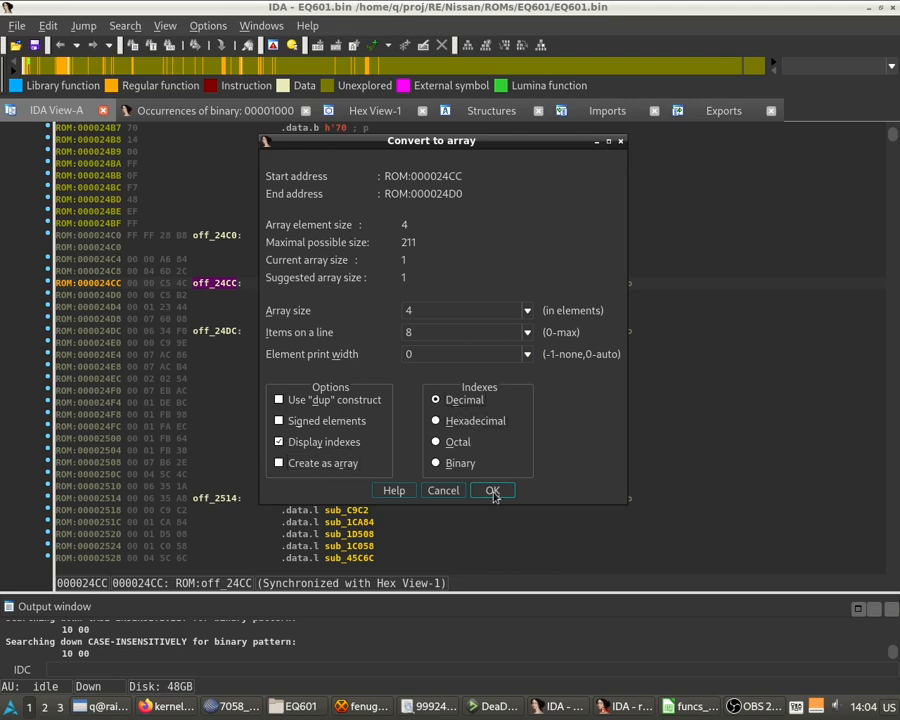
left_click(492, 490)
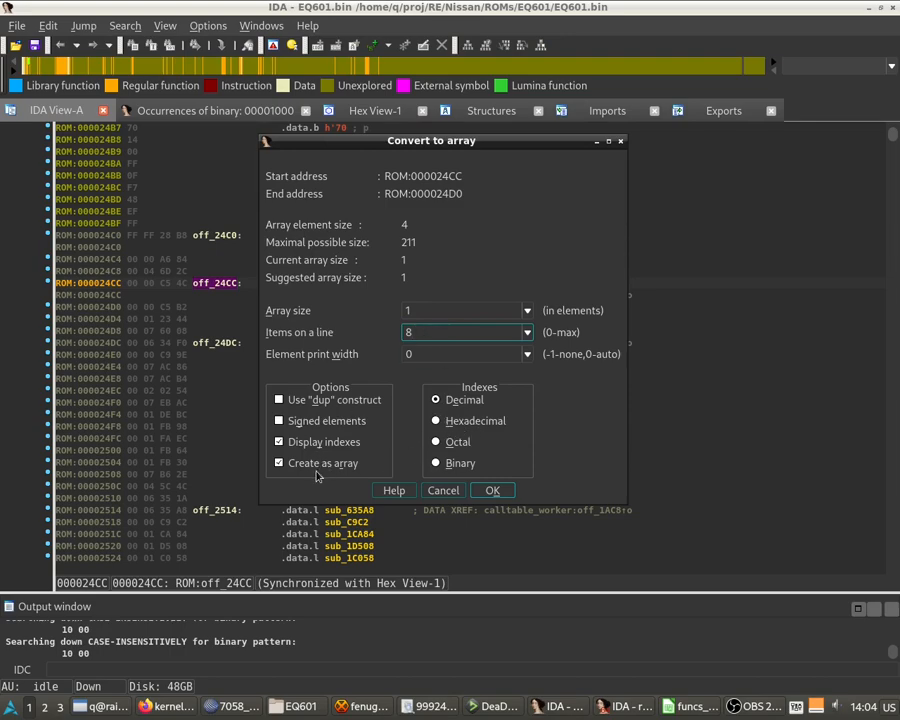
Enable Create as array and confirm converting off_24CC directly into a four-entry array
left_click(492, 490)
type("4")
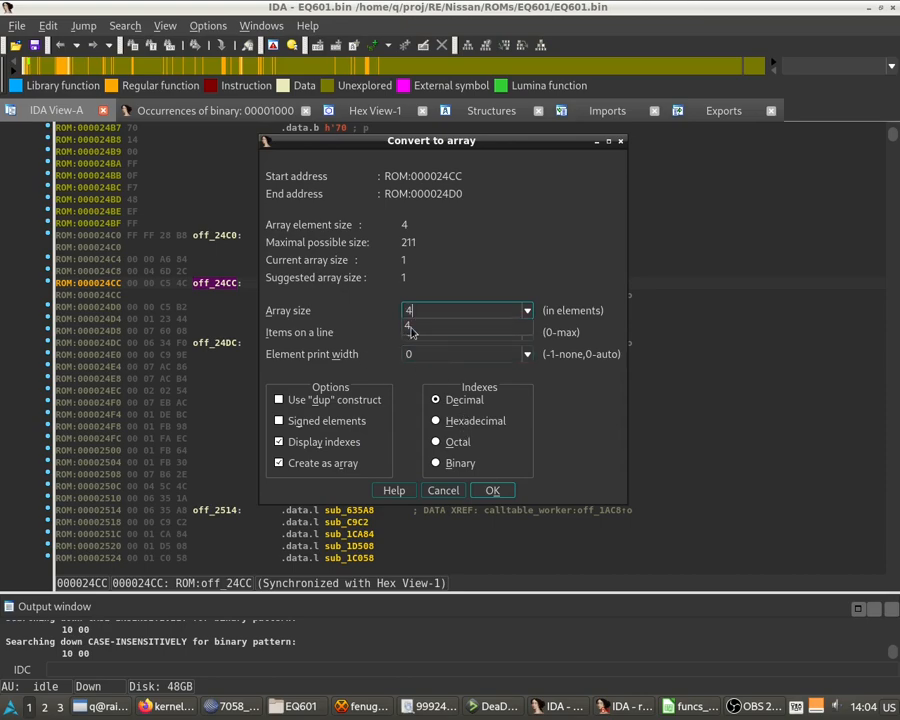
left_click(492, 490)
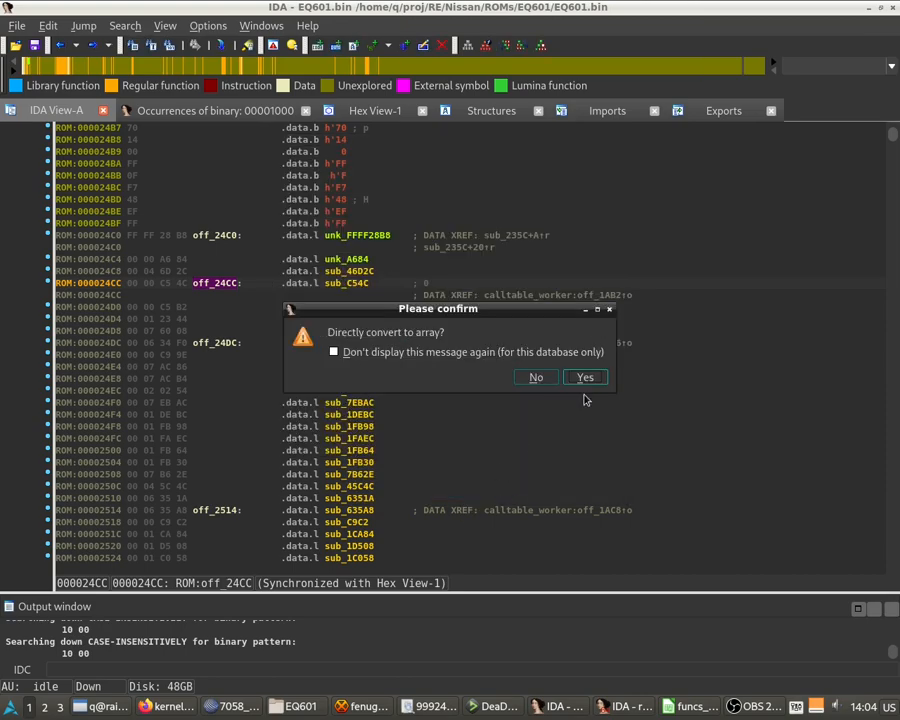
left_click(584, 376)
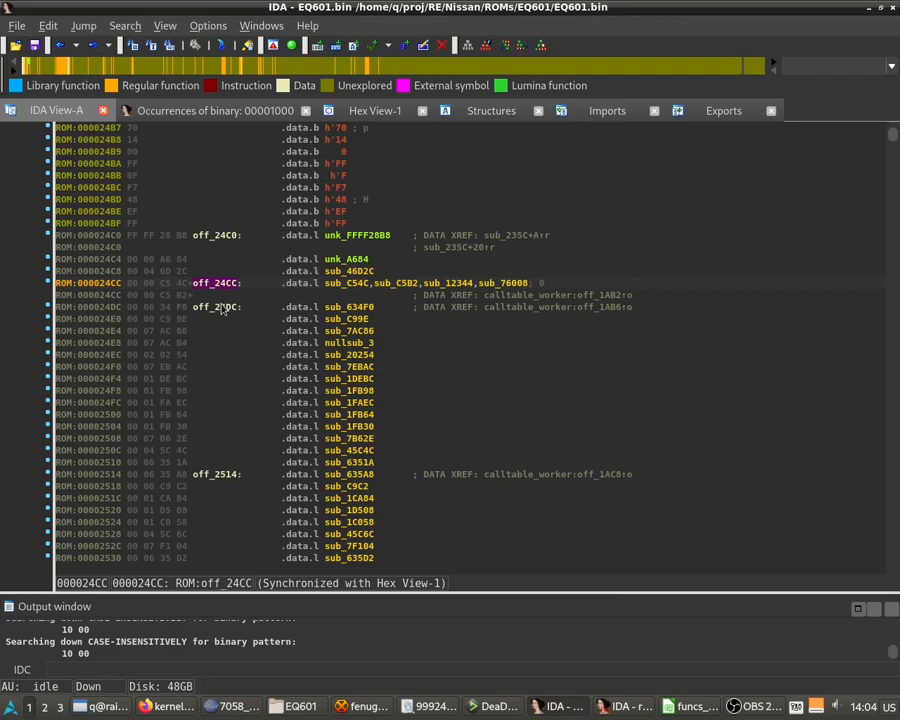
Convert off_24DC into a 14-element subroutine pointer array, eight per line
scroll("down", 3)
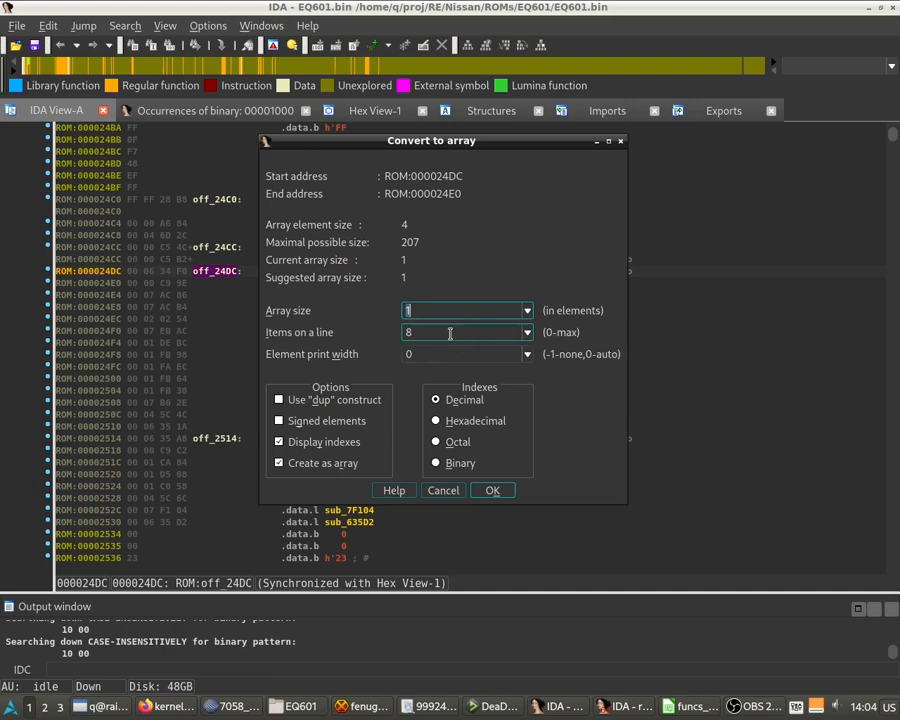
type("14")
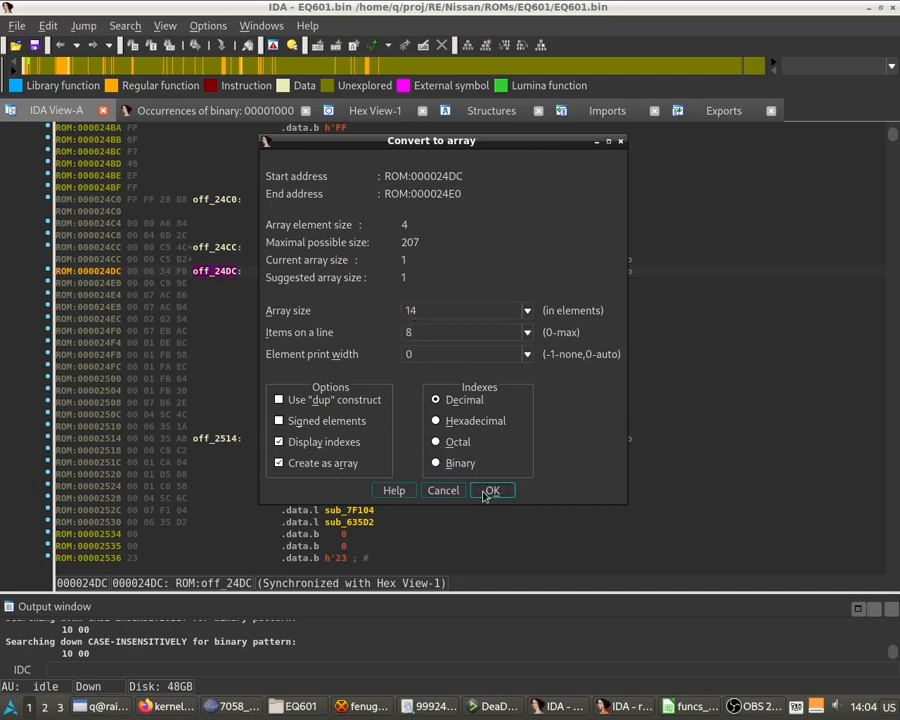
left_click(492, 490)
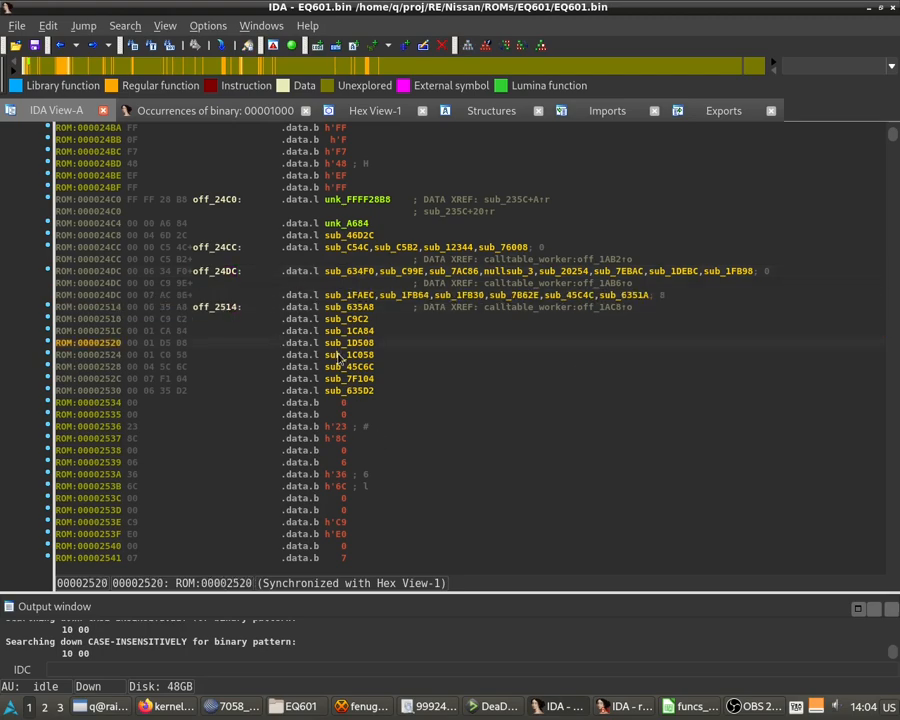
scroll("down", 3)
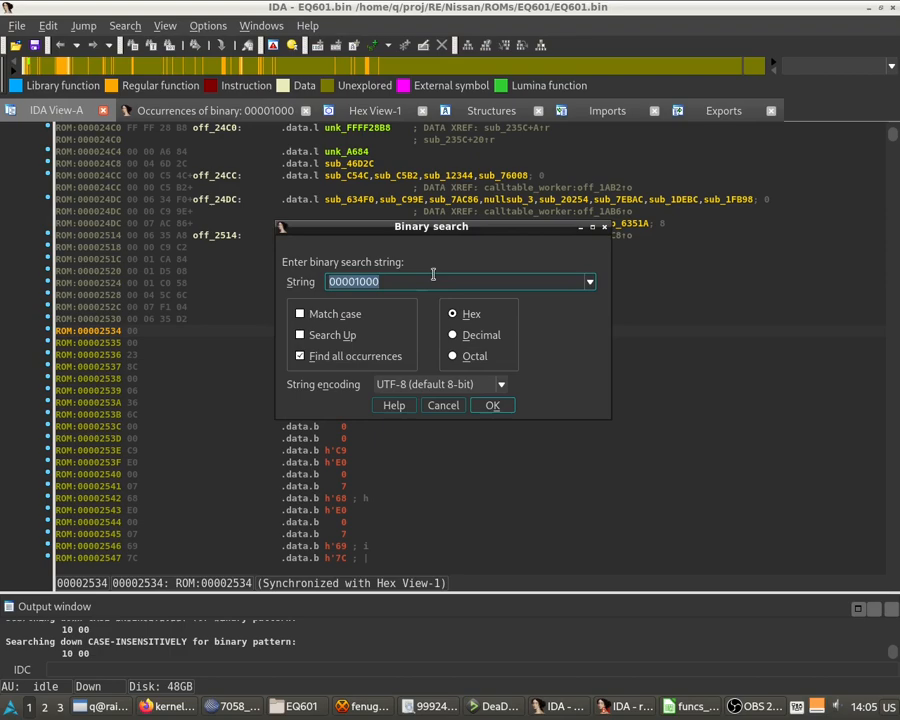
Binary-search the ROM for bytes 2534 and jump to the found occurrence to view off_2534
type("2534")
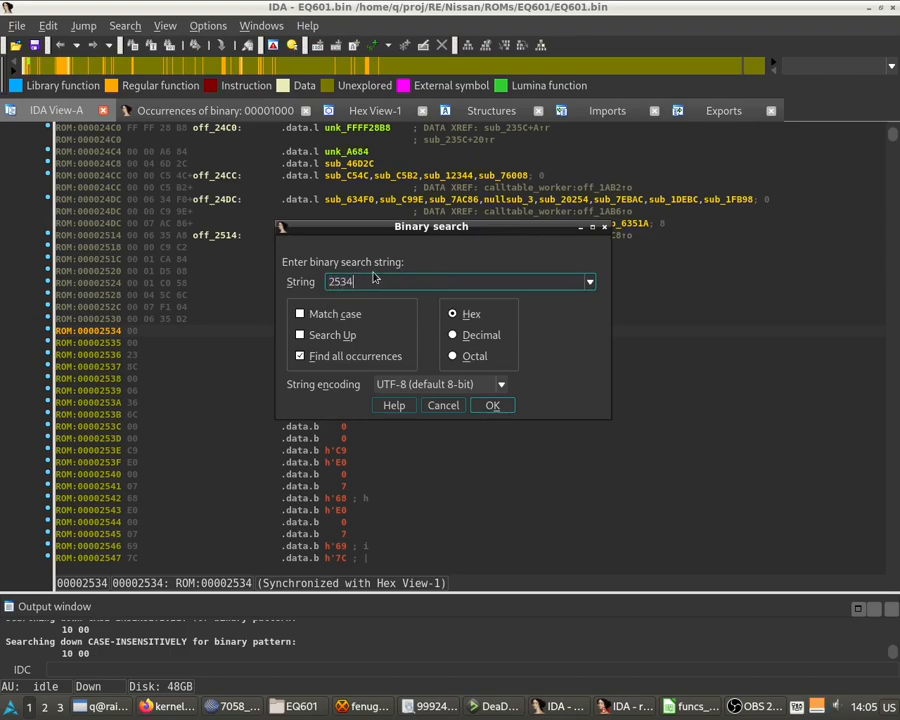
left_click(492, 404)
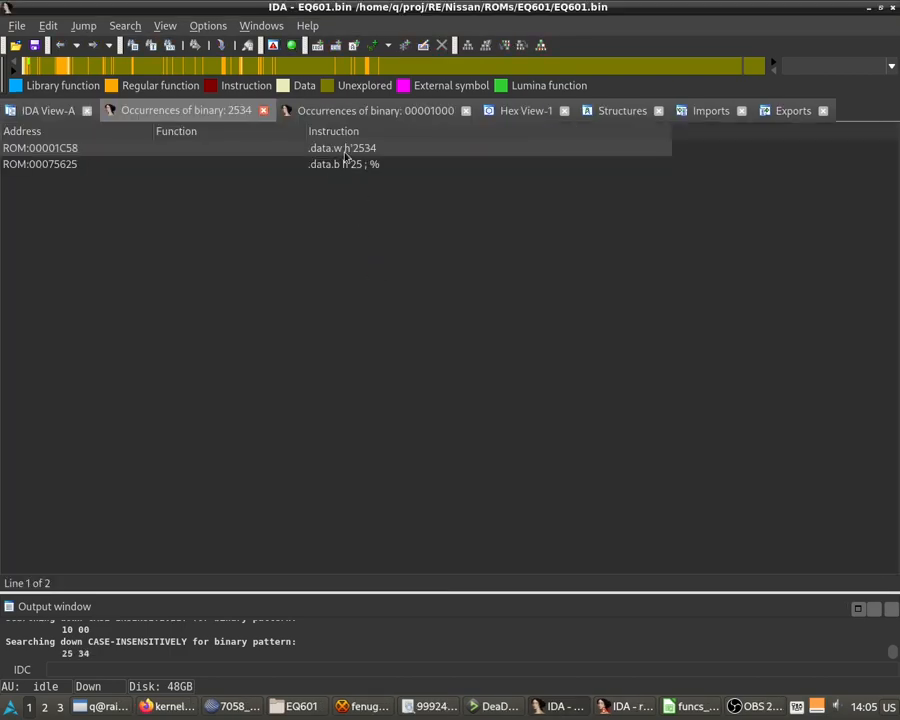
double_click(40, 148)
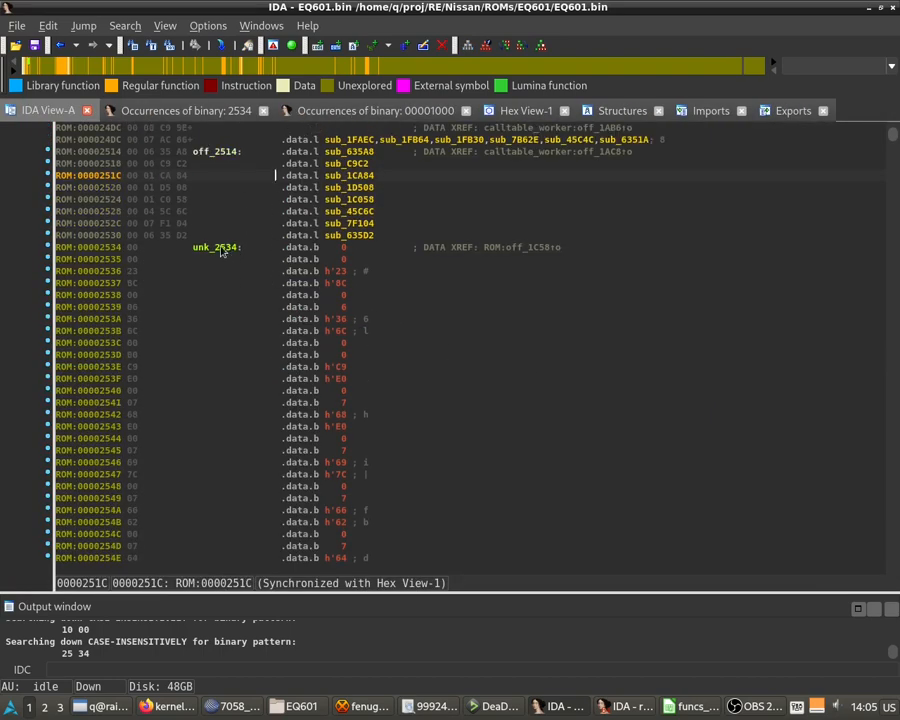
left_click(216, 248)
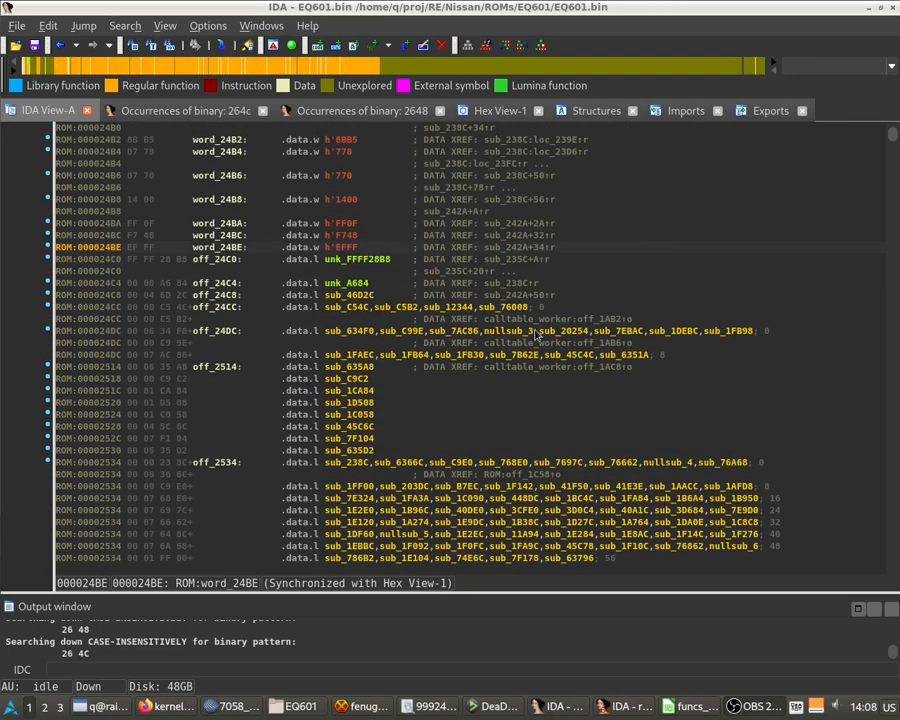
Convert off_2514 into an eight-element subroutine pointer array on one line
left_click(216, 366)
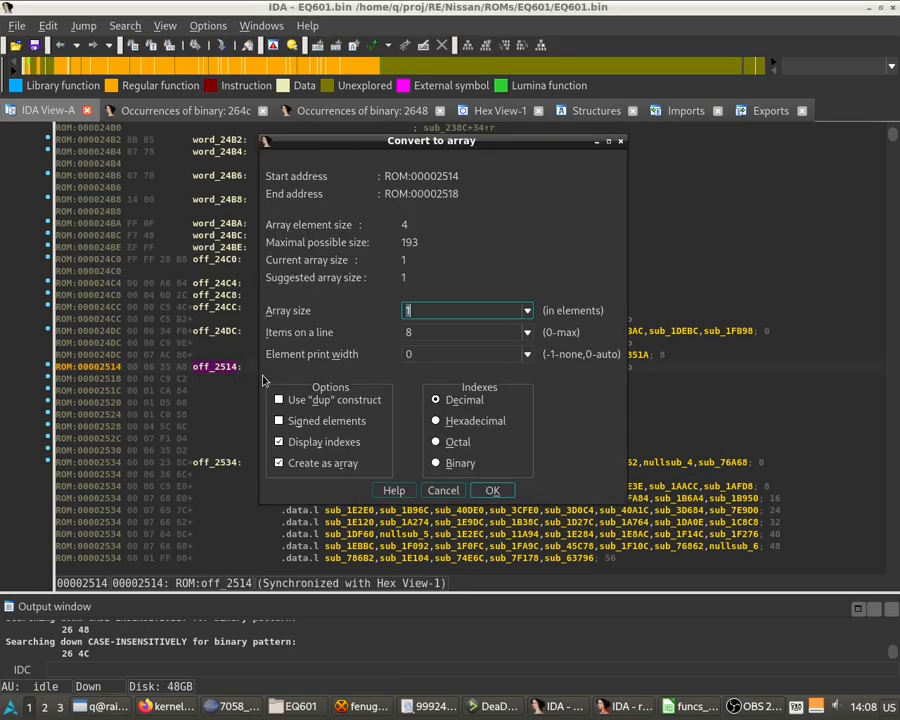
type("8")
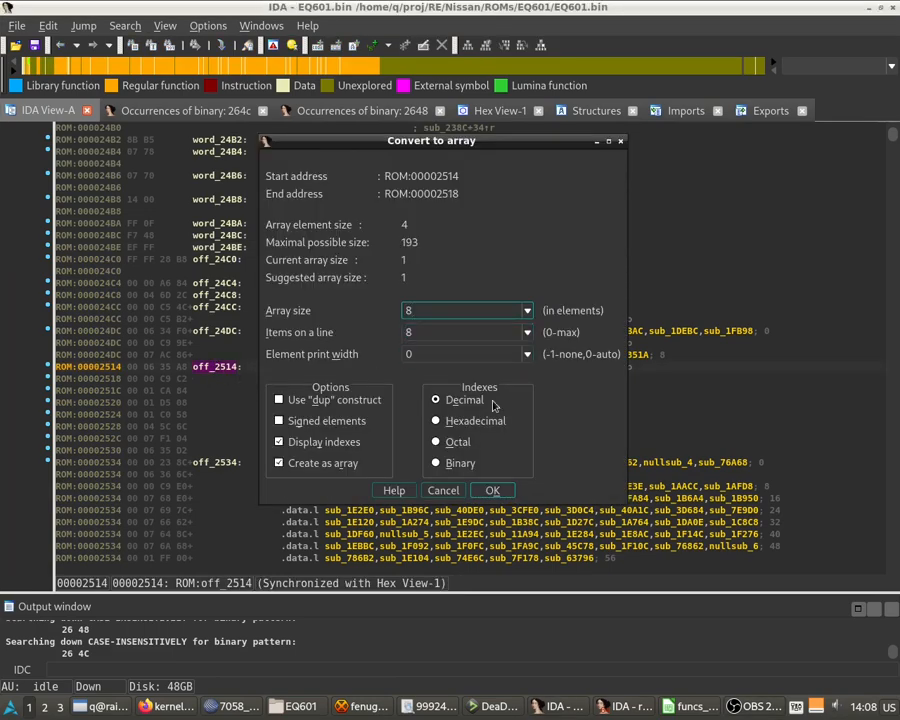
left_click(492, 490)
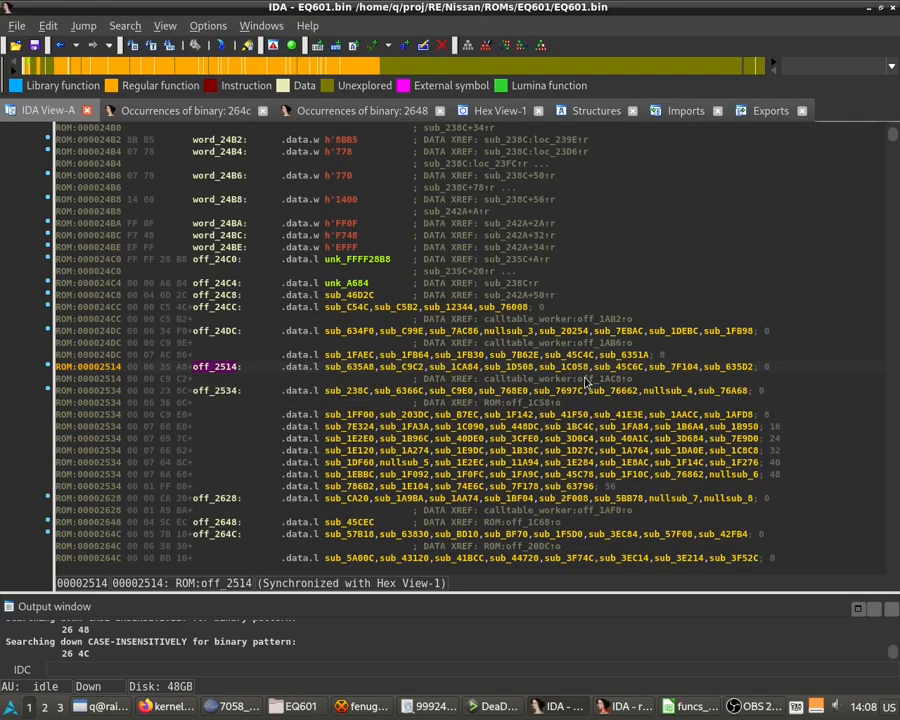
mouse_move(312, 380)
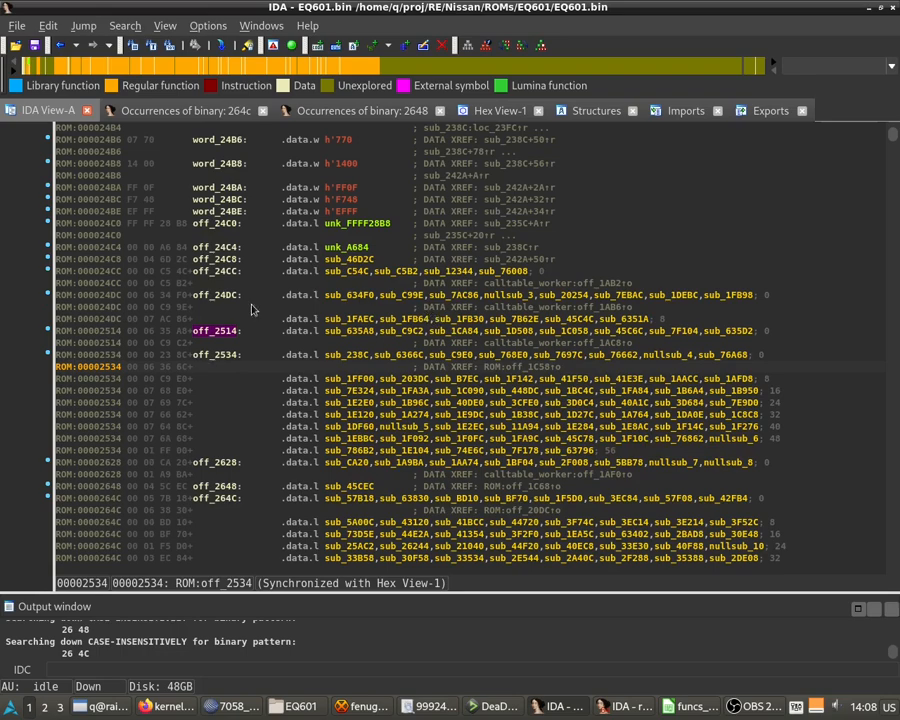
scroll("down", 3)
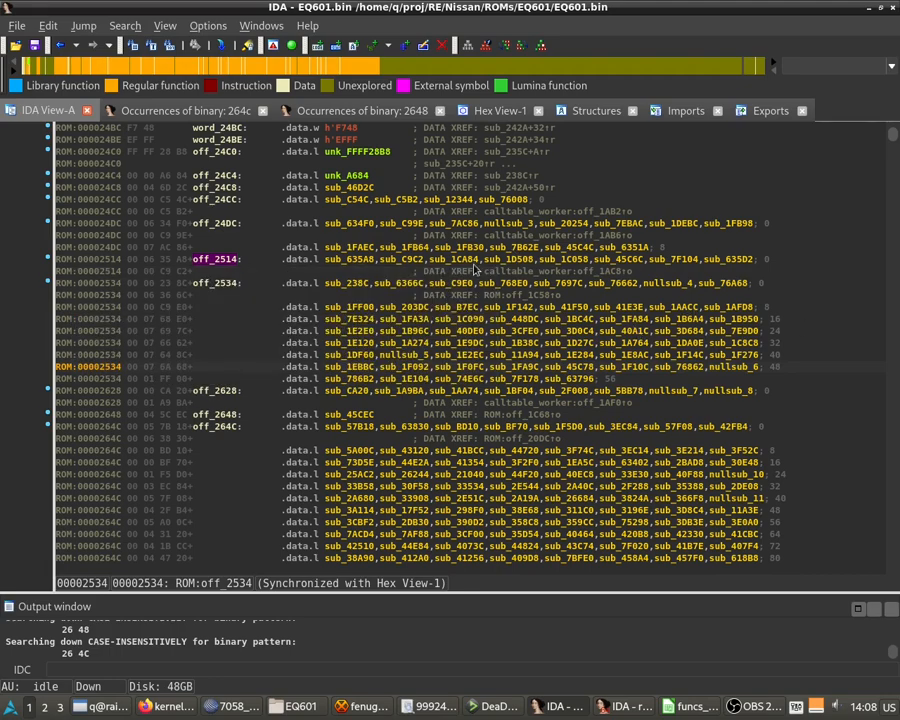
left_click(212, 200)
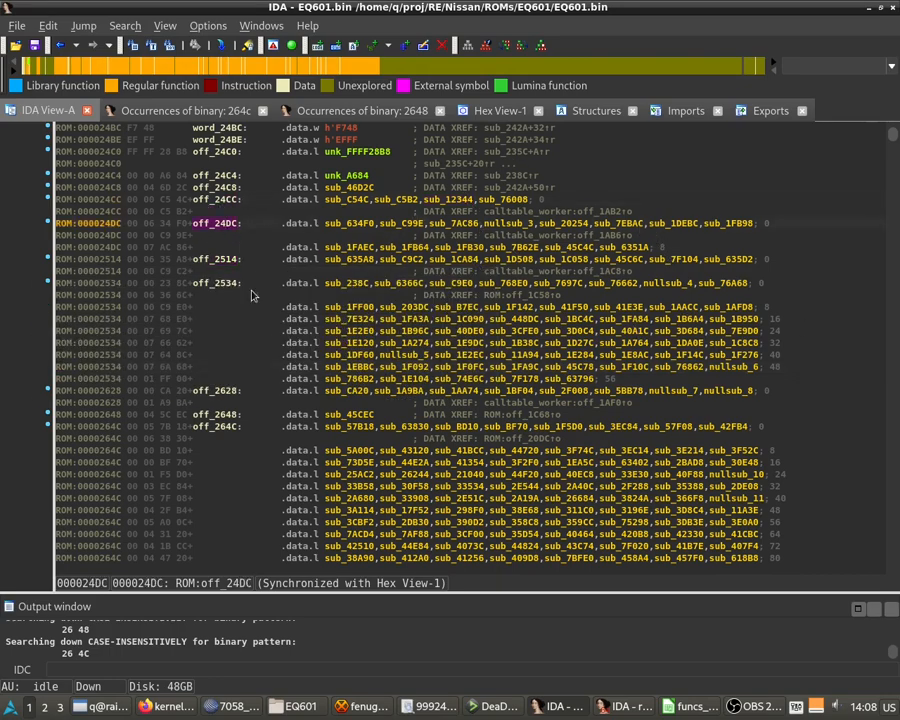
left_click(216, 284)
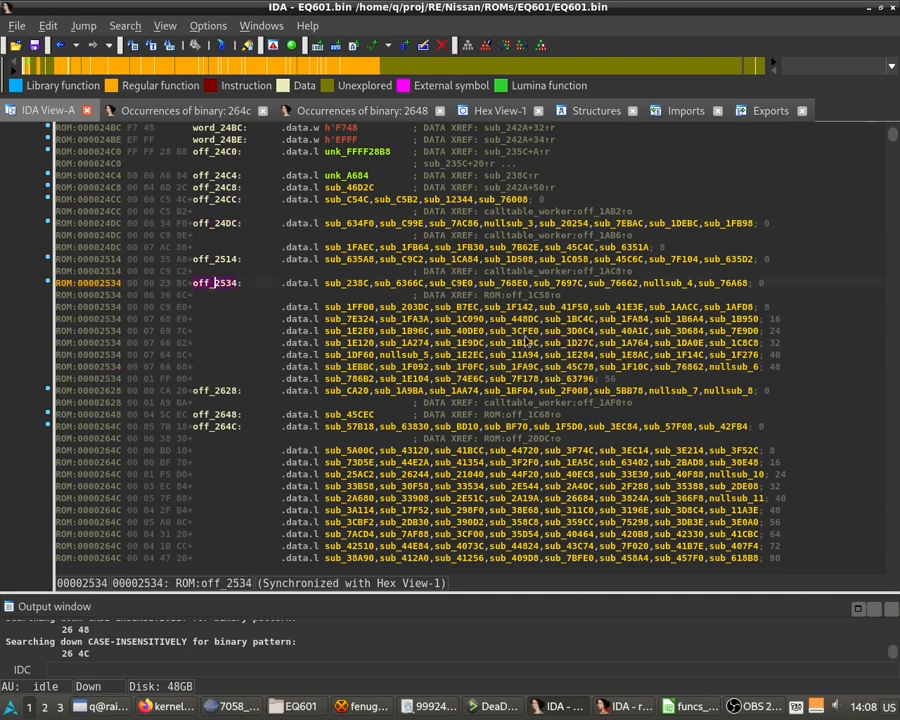
scroll("down", 3)
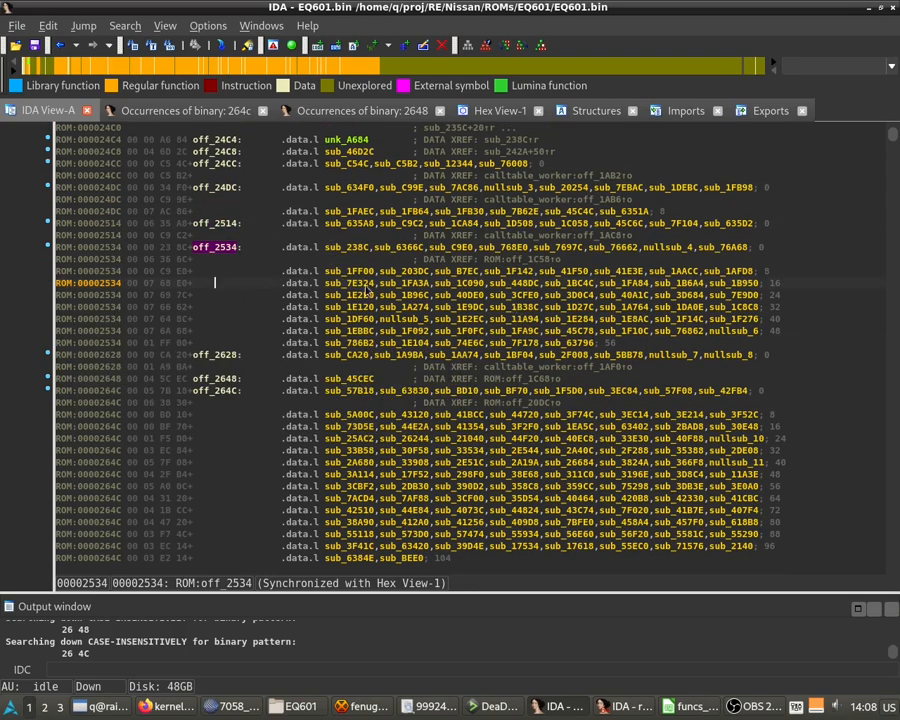
scroll("down", 3)
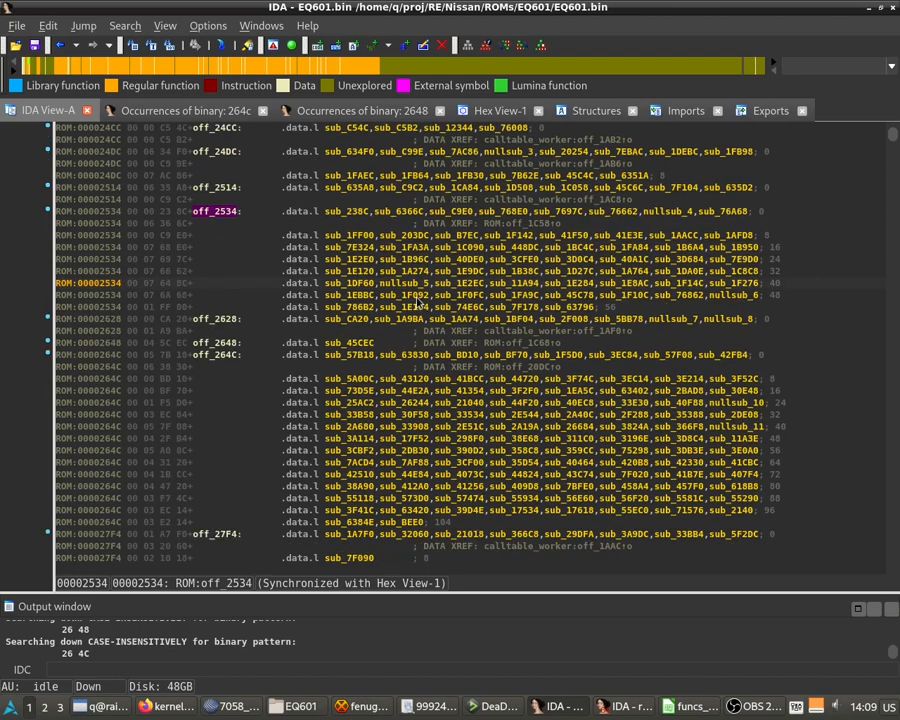
left_click(220, 356)
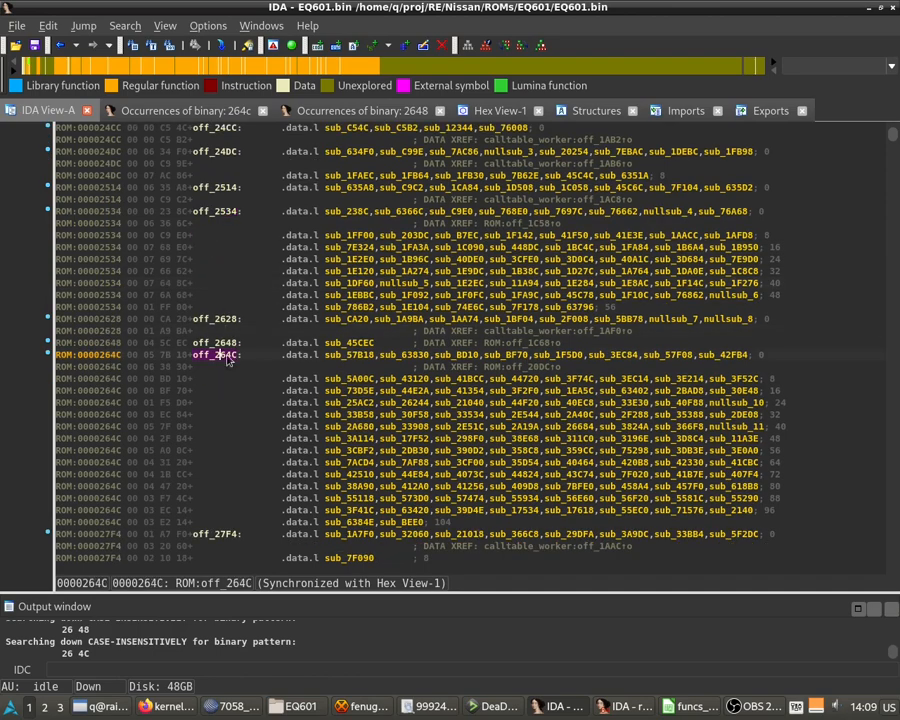
scroll("down", 3)
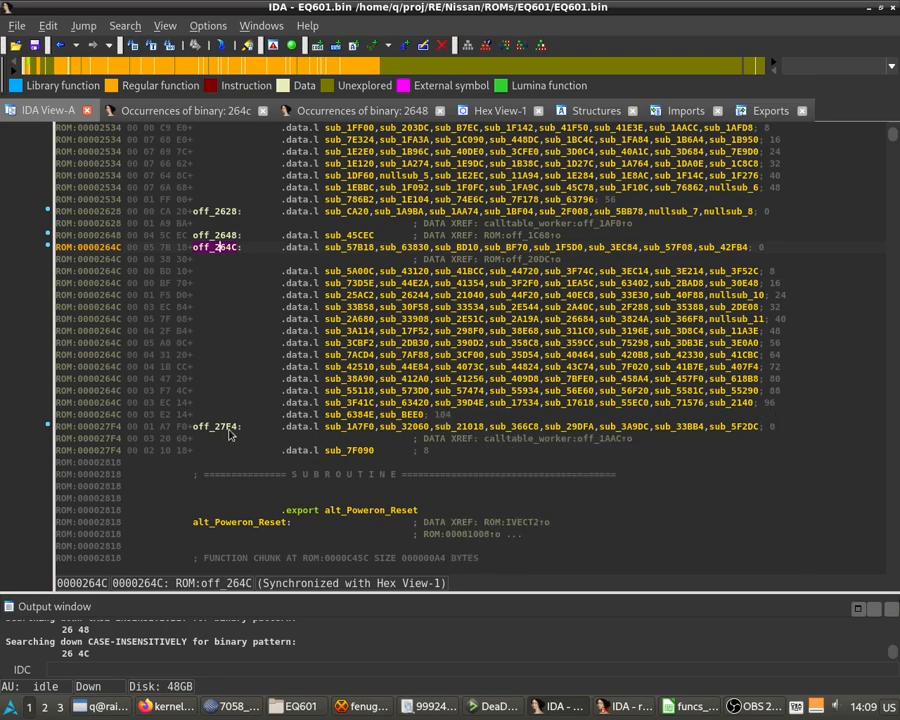
mouse_move(430, 442)
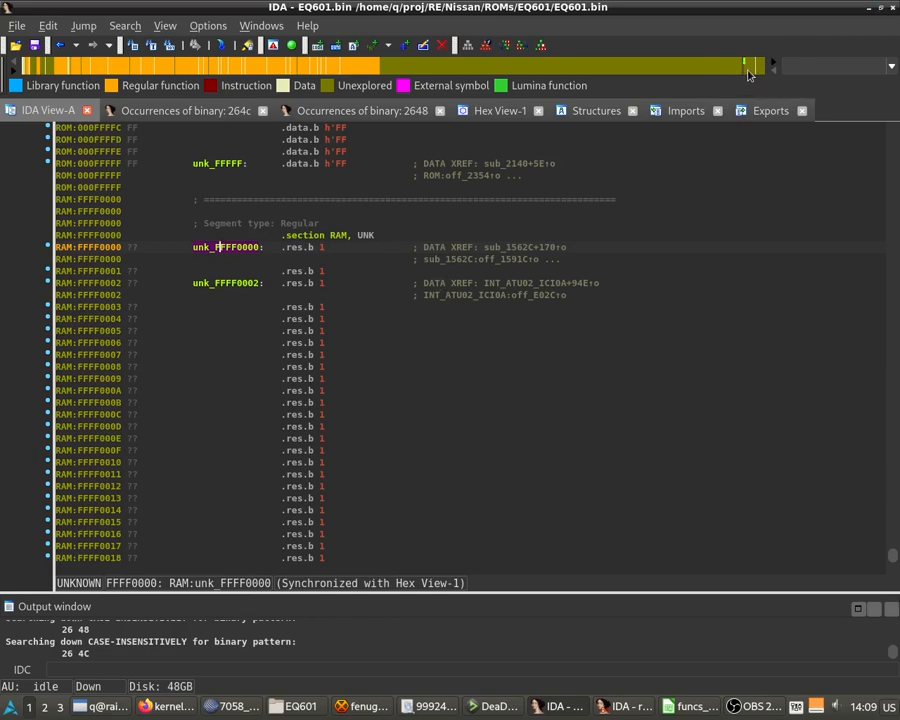
mouse_move(724, 236)
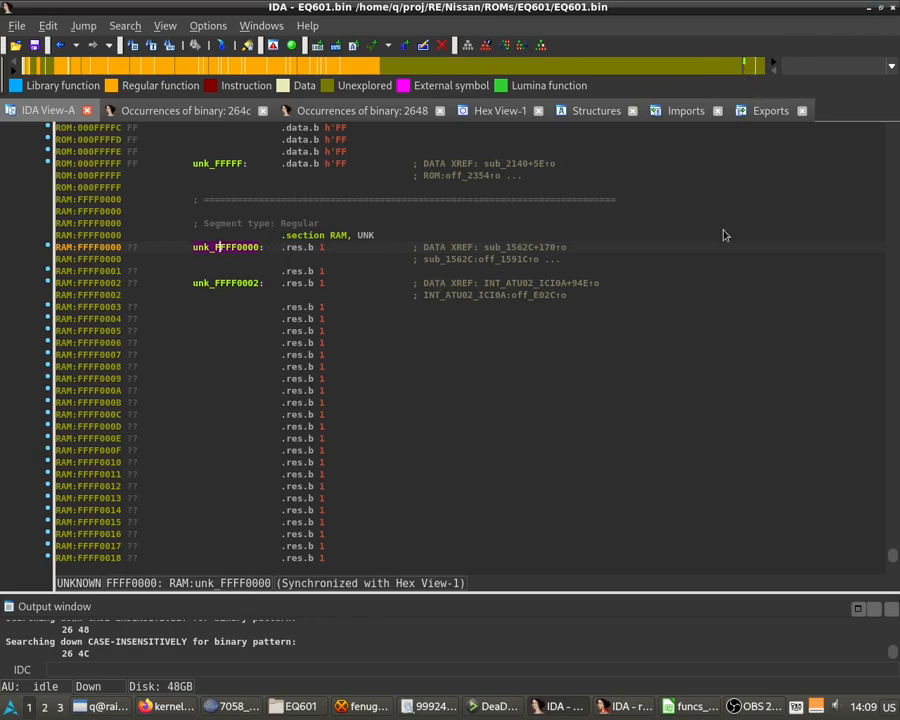